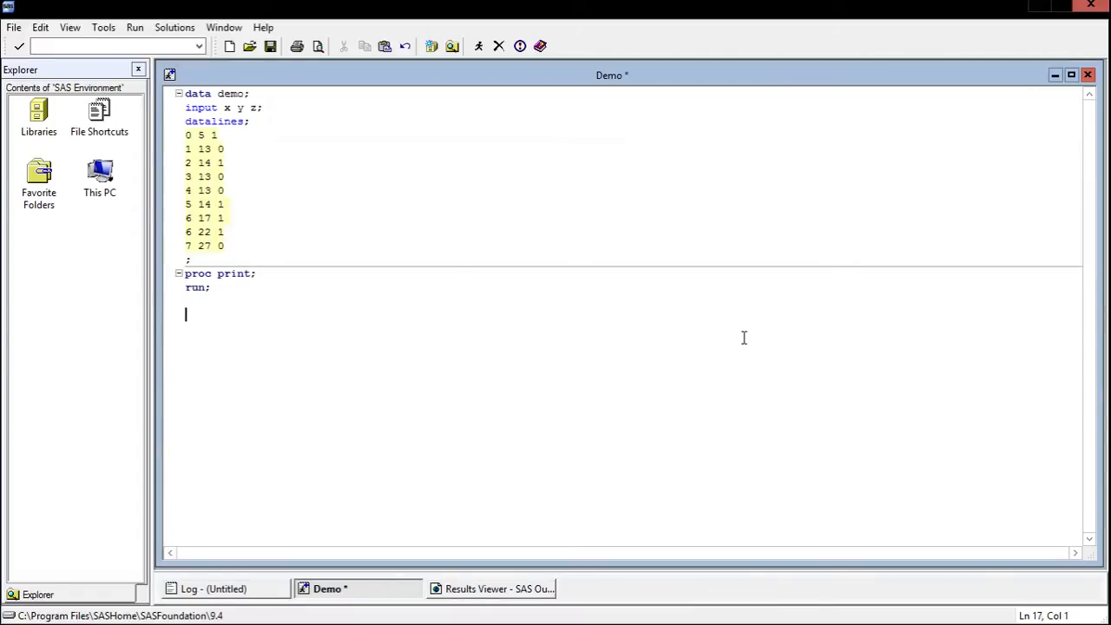
- Write a PROC GPLOT step on the demo data with plot y * x; and run;
text(pr)
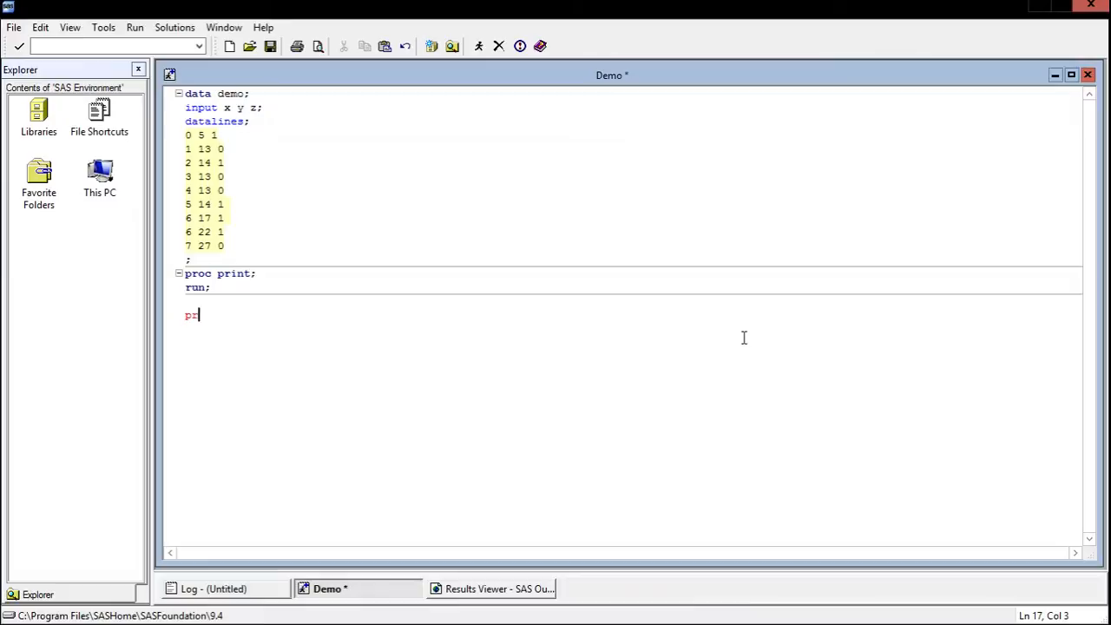
text(oc)
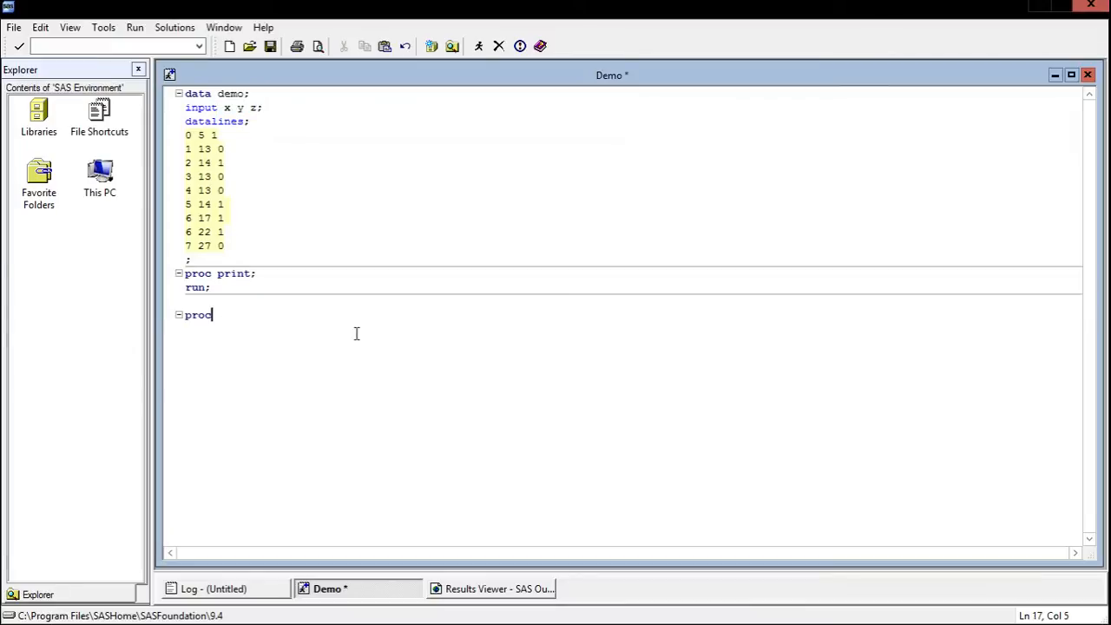
text(" ")
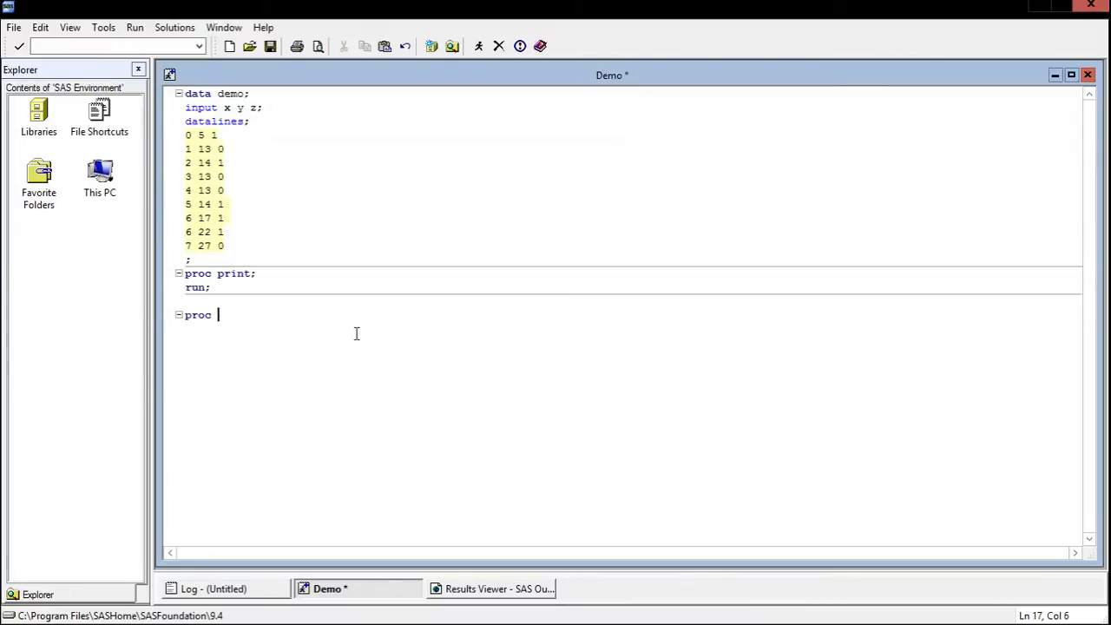
text(gp)
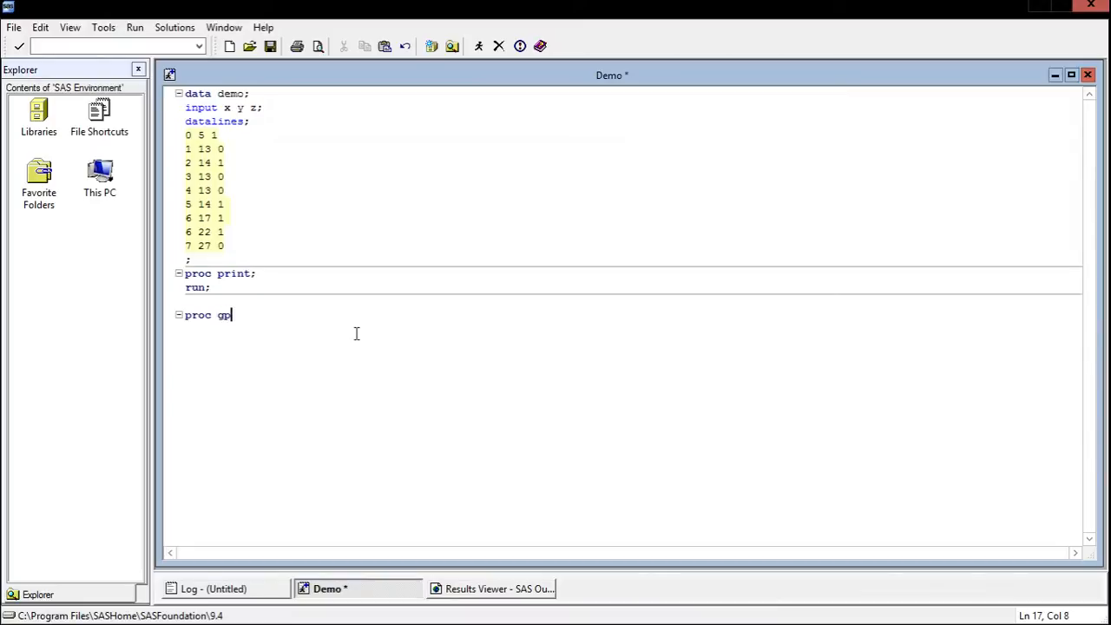
text(lot data=d)
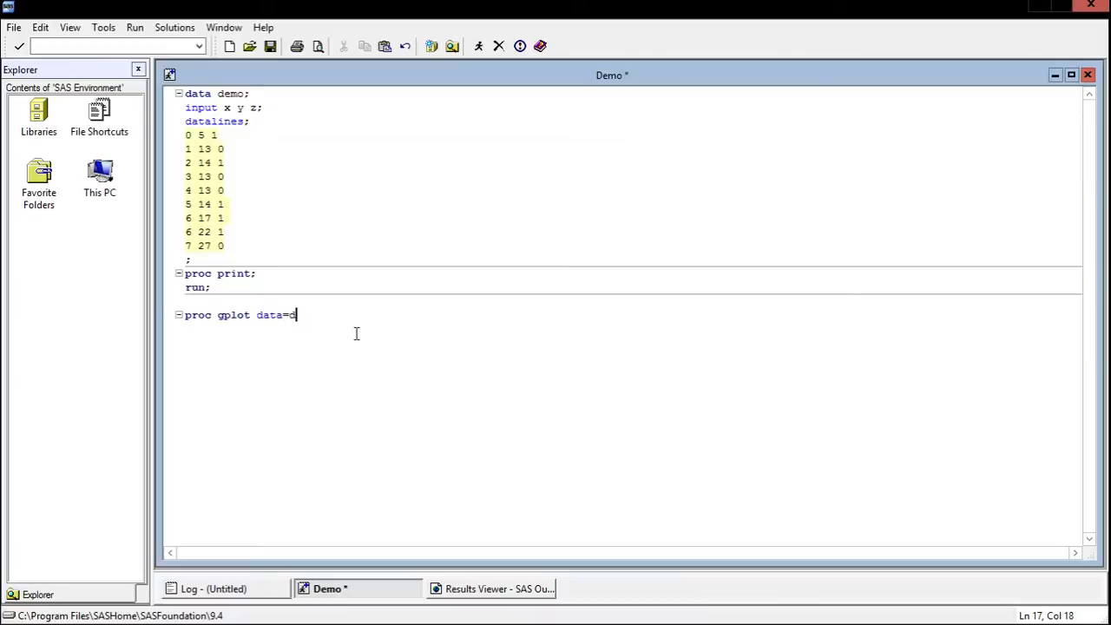
text(emo;)
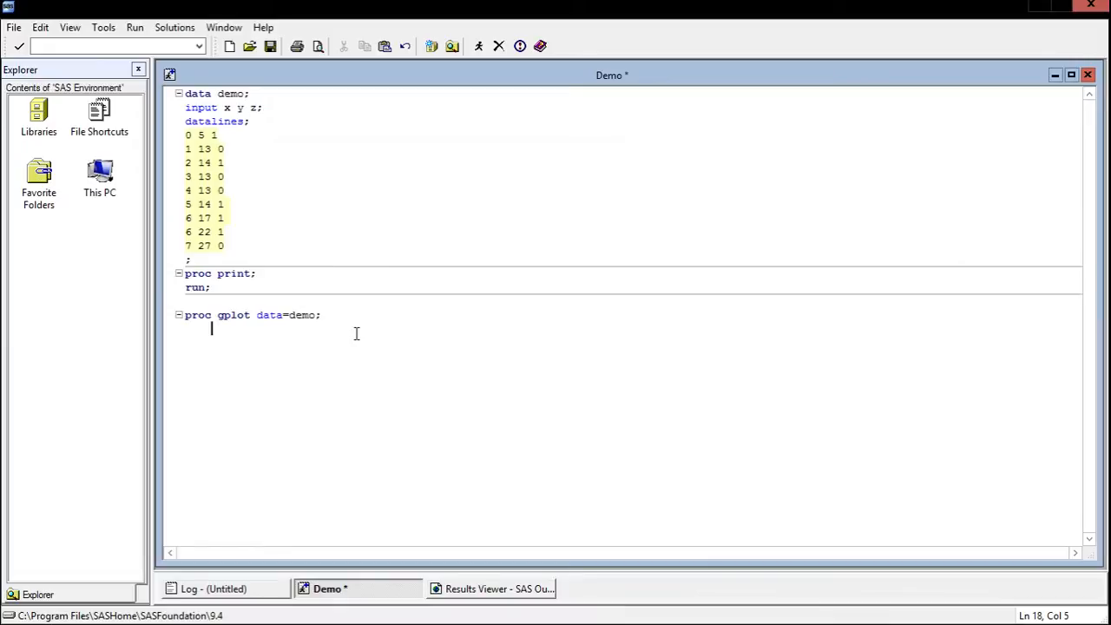
text(plot y * x;)
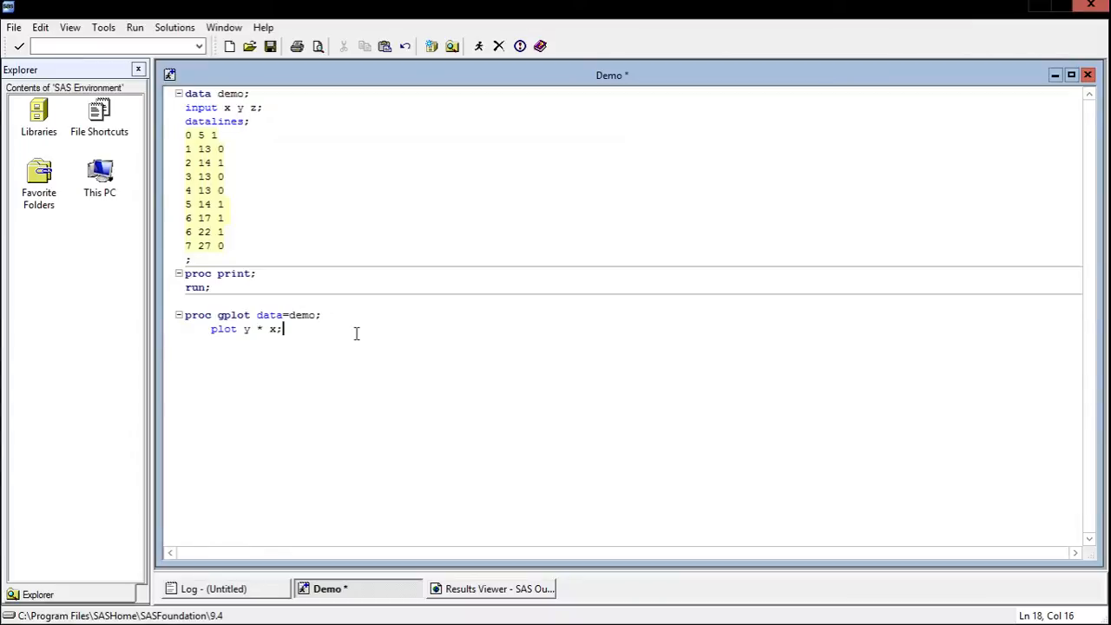
text(run;)
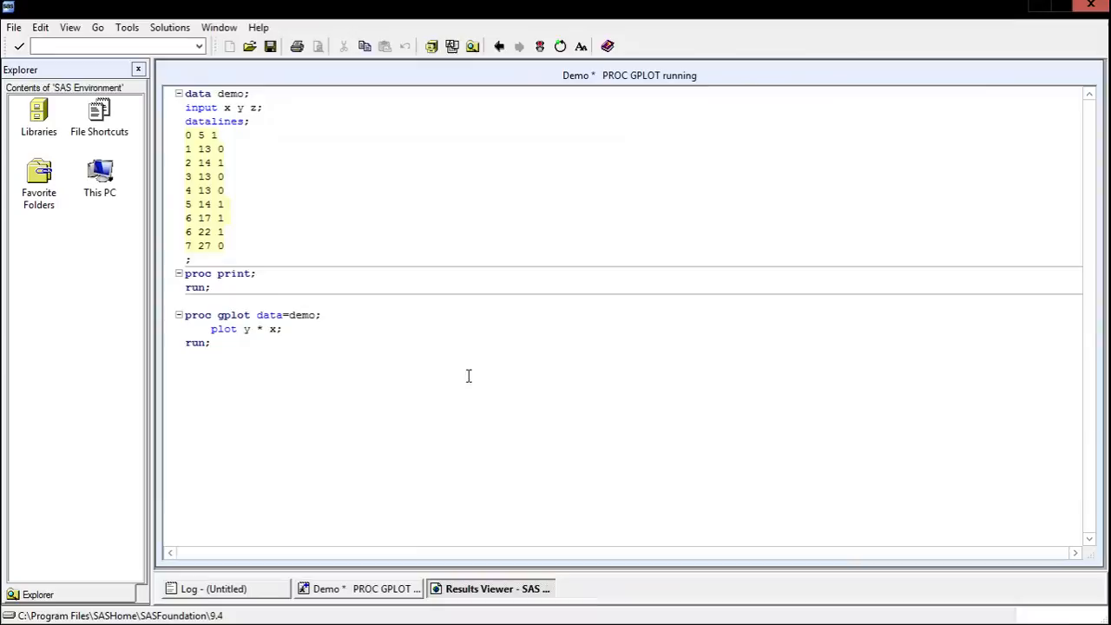
- Inspect the y-by-x scatter plot in the Results Viewer, then close it
click(490, 589)
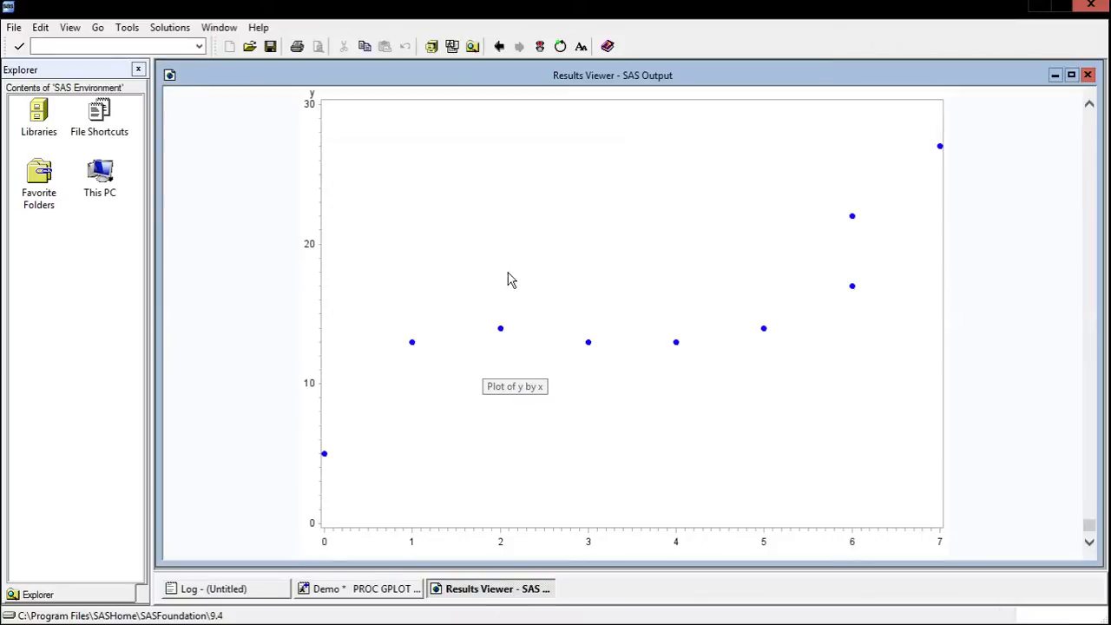
mouse_move(615, 349)
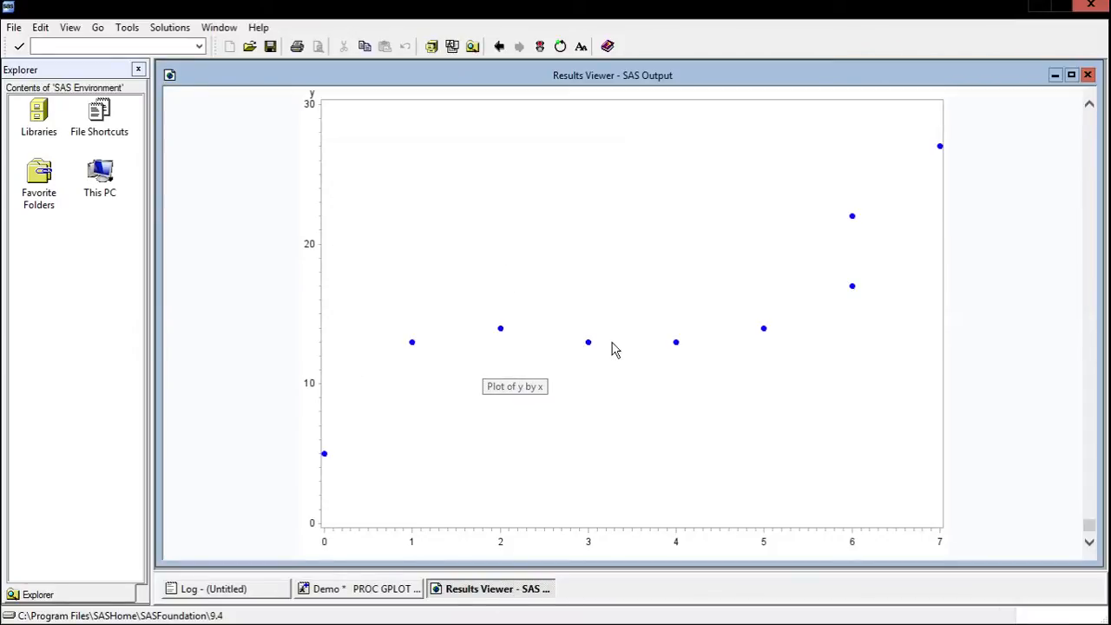
mouse_move(880, 468)
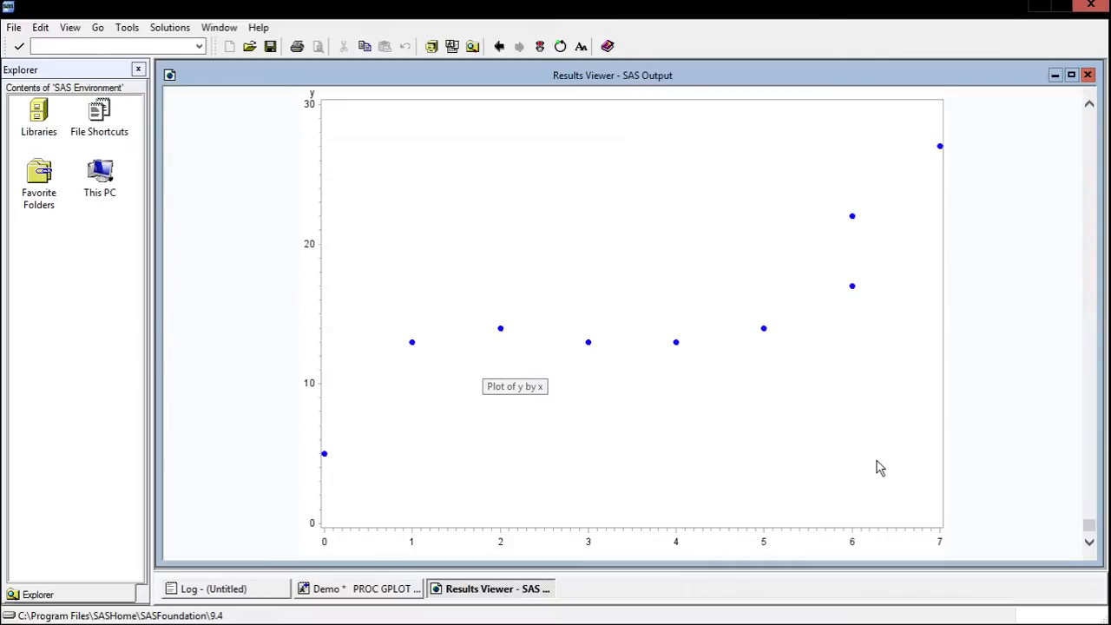
mouse_move(599, 135)
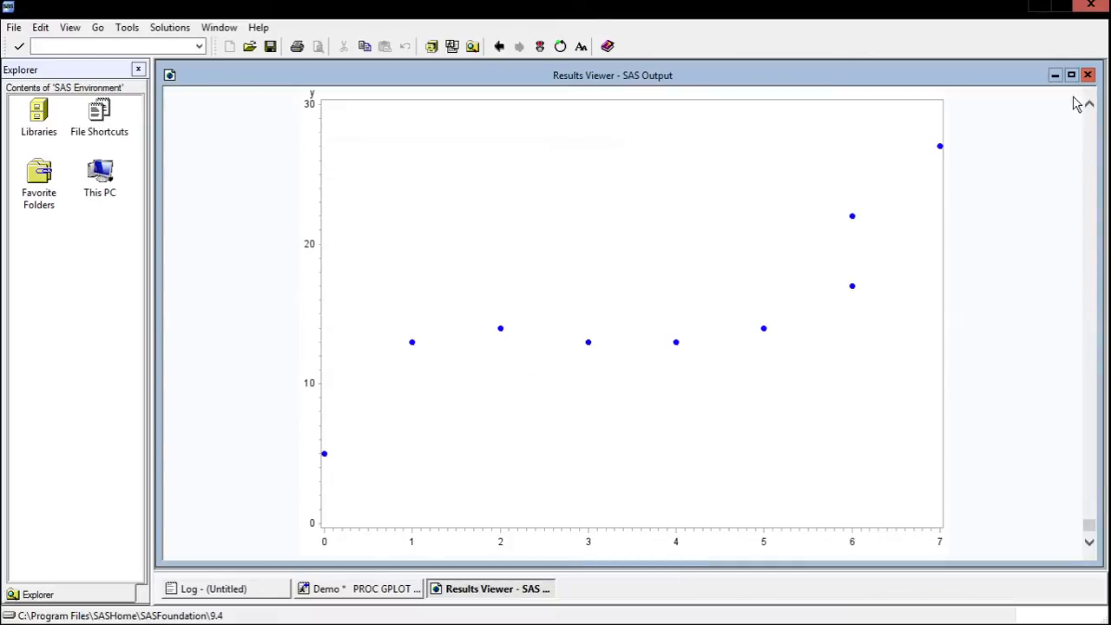
click(358, 588)
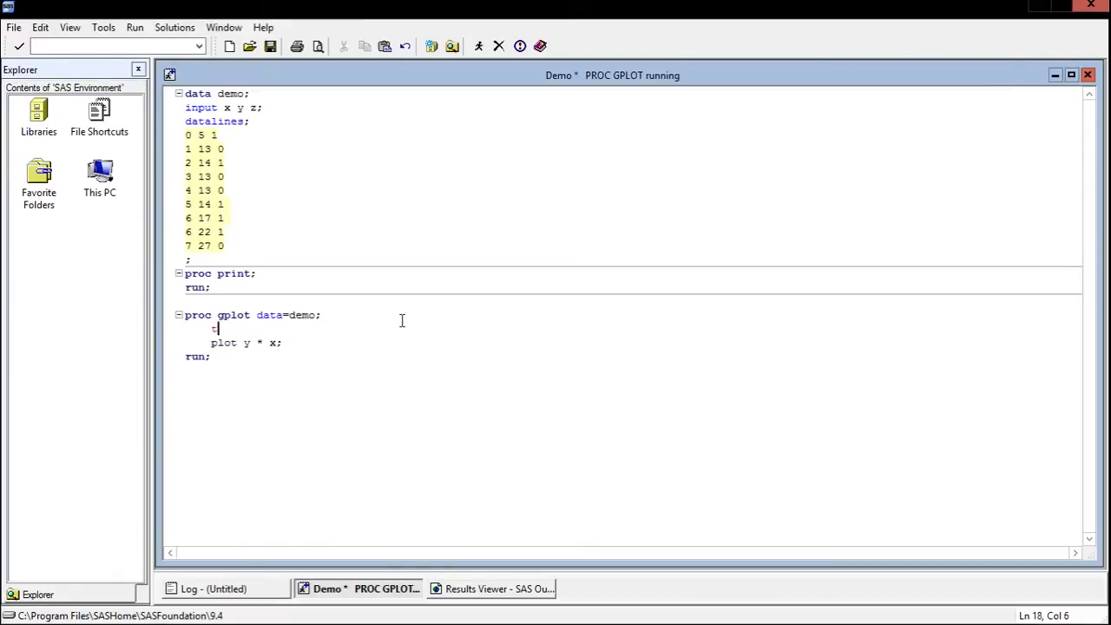
- Add the statement title 'DEMO TITLE'; to the GPLOT step
text(title ')
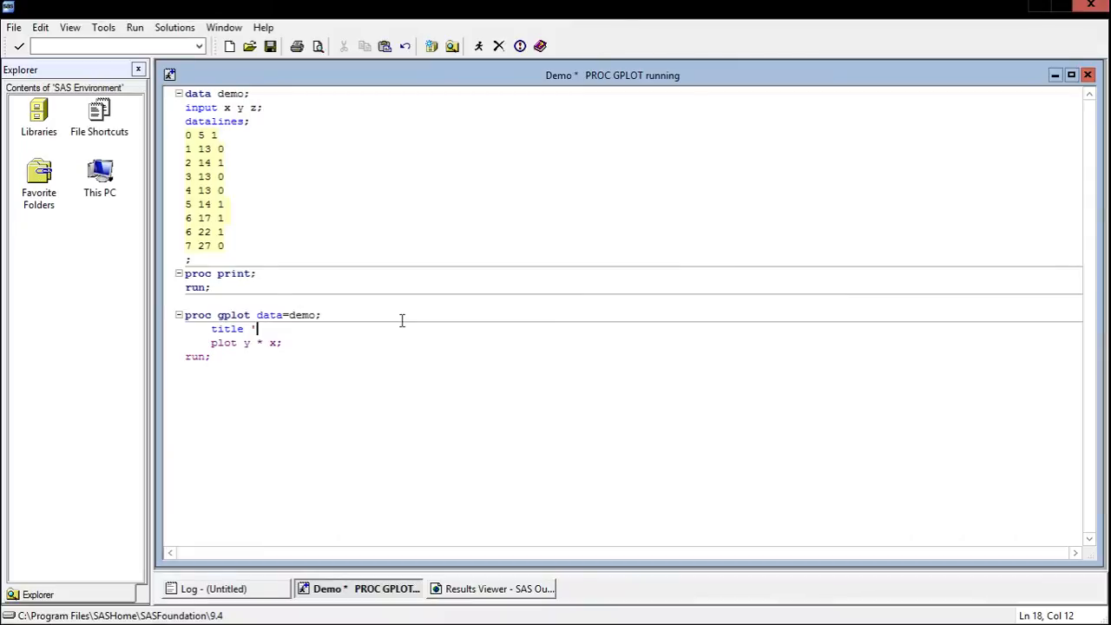
text(DEMO TITLE)
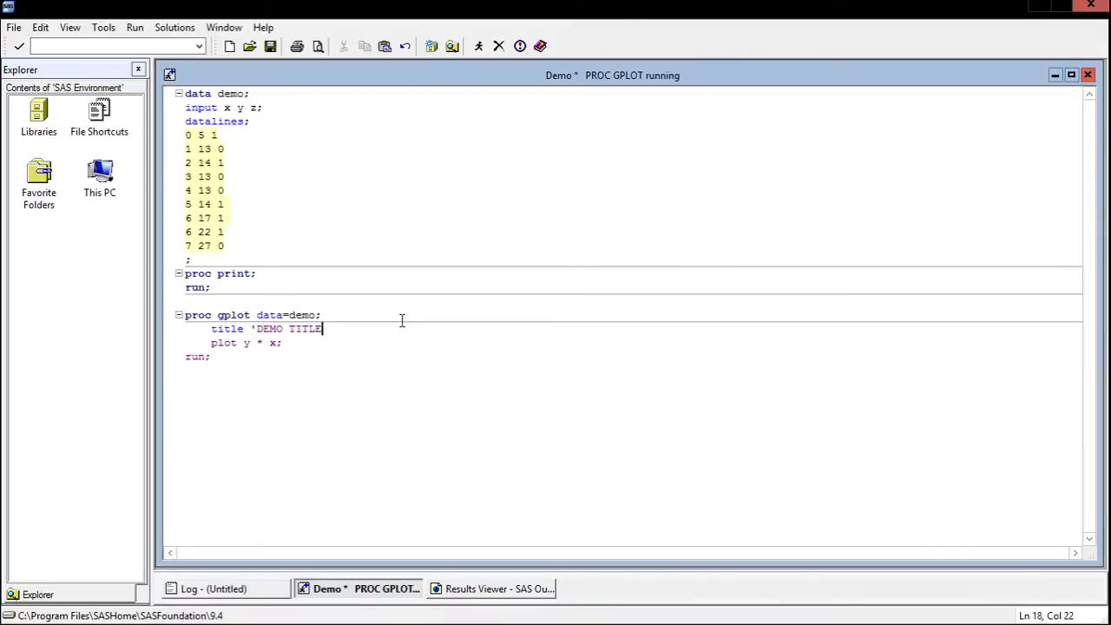
text(';)
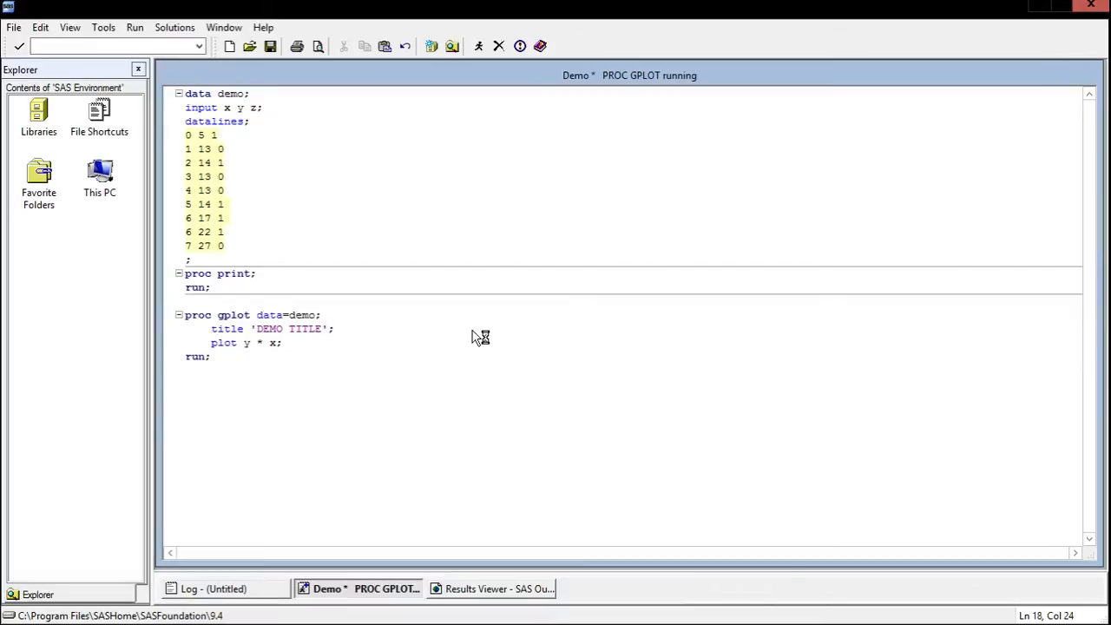
- View the rerun plot headed DEMO TITLE, then return to the Demo editor
click(490, 589)
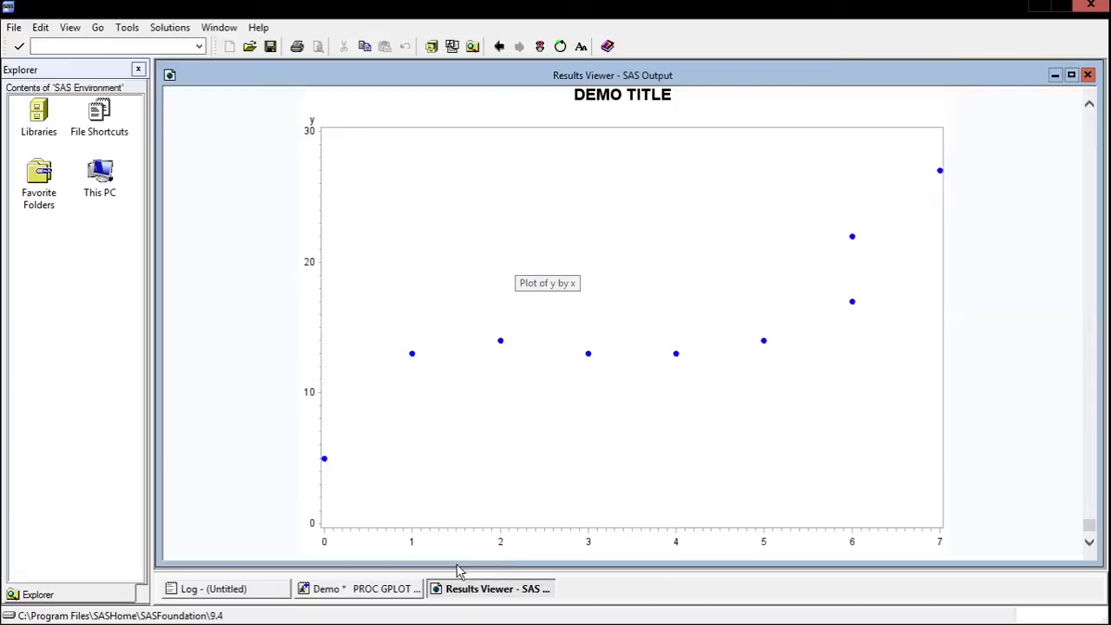
click(356, 588)
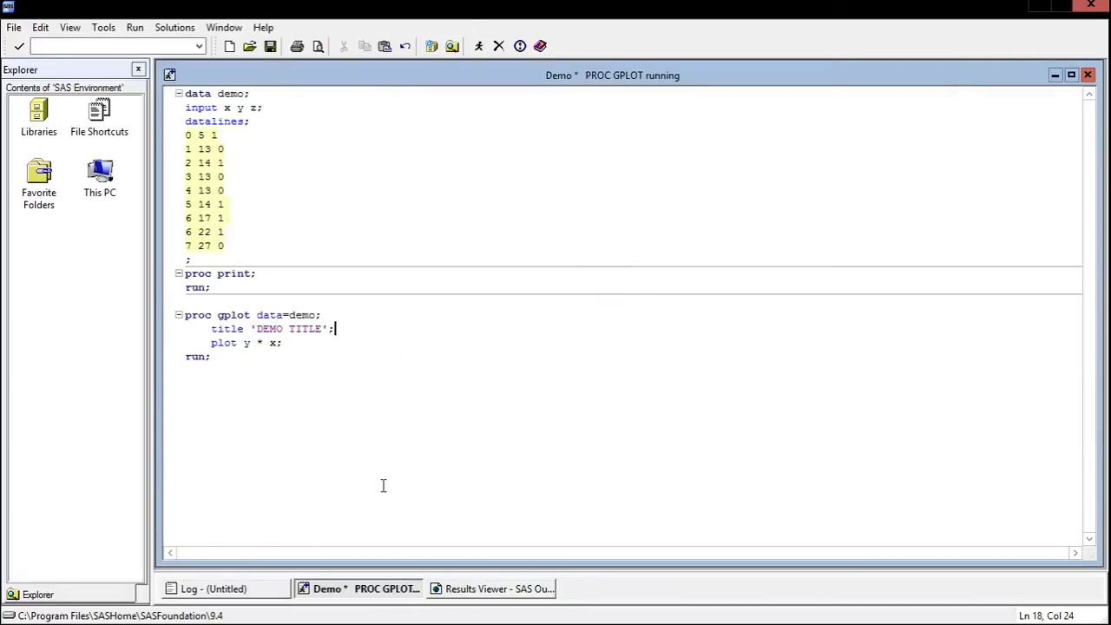
mouse_move(364, 332)
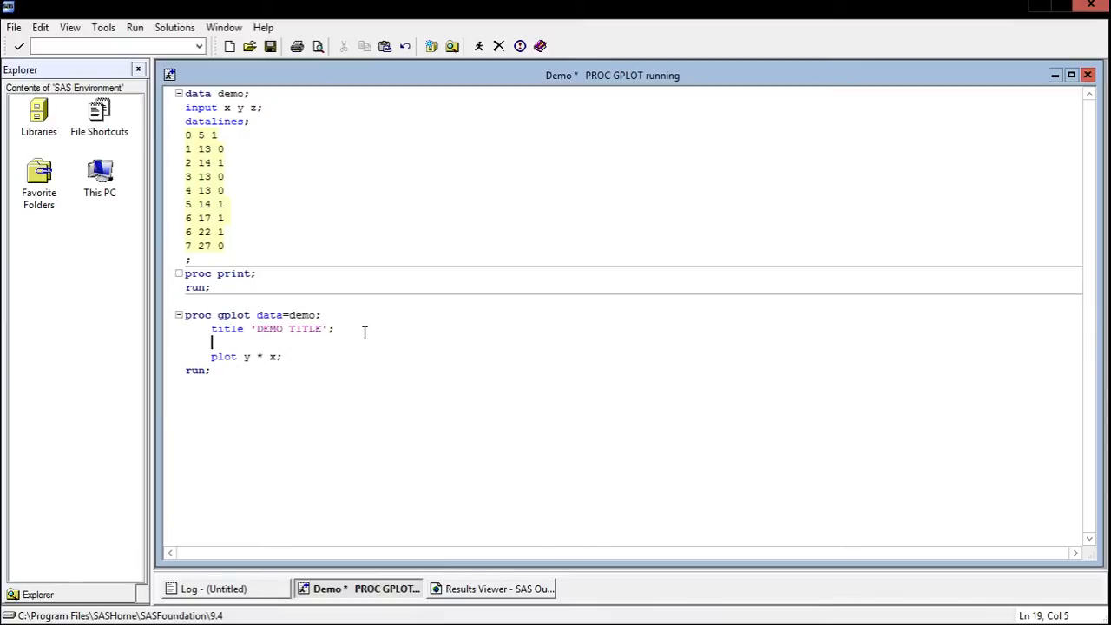
- Define axis1 labelled 'LABEL FOR X AXIS' and axis2 labelled 'LABEL FOR Y AXIS'
text(axis1 label)
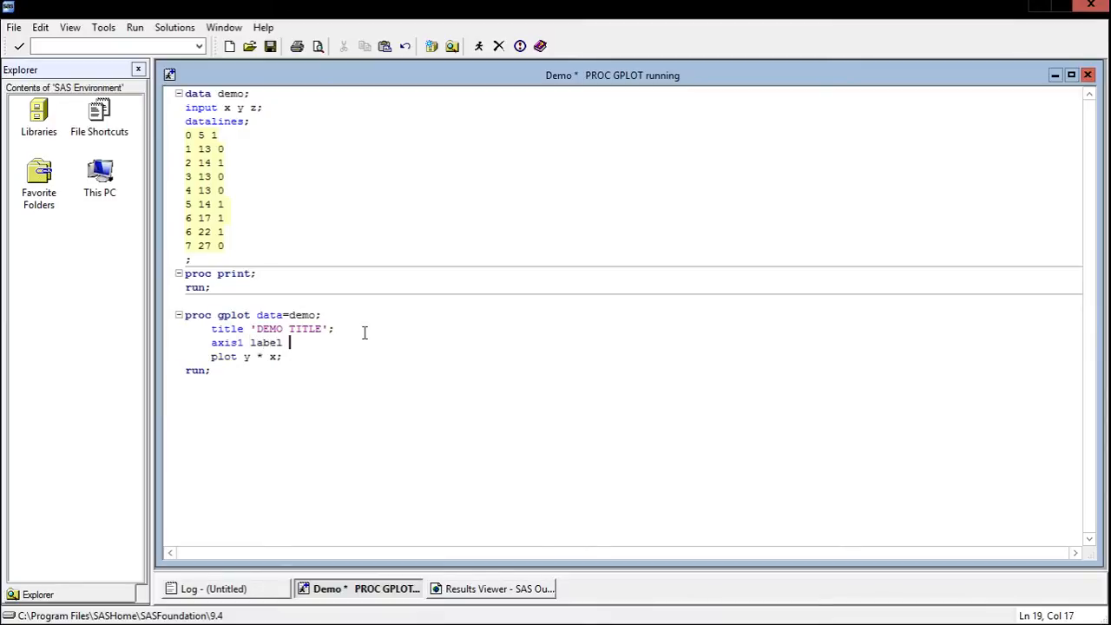
text(= (')
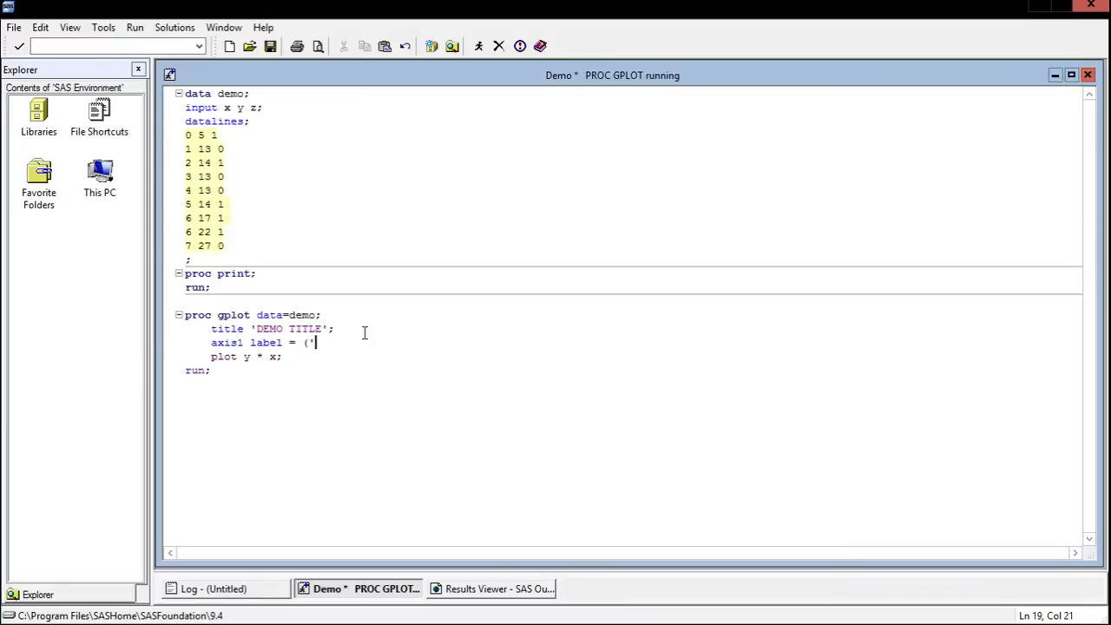
text(LABEL FO)
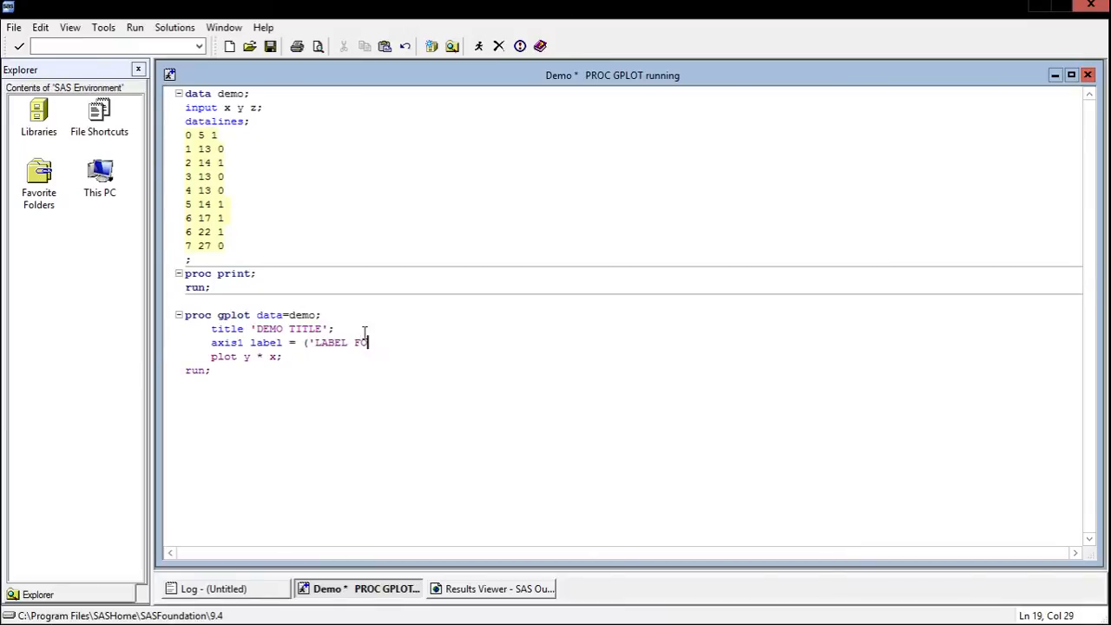
text(R X AXIS');)
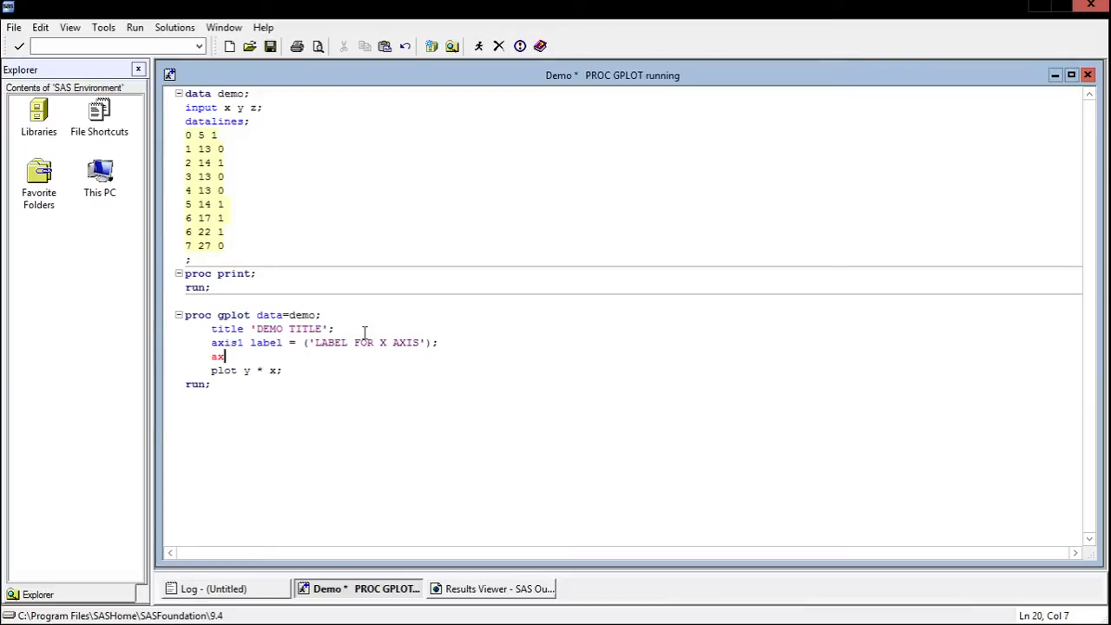
text(is2 label)
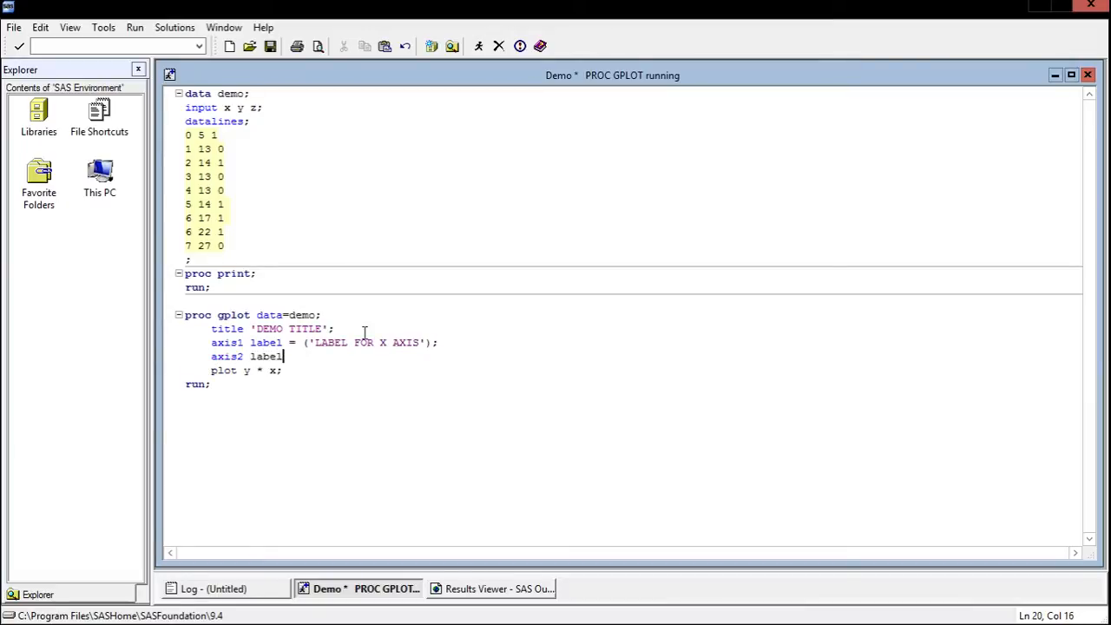
text(= (')
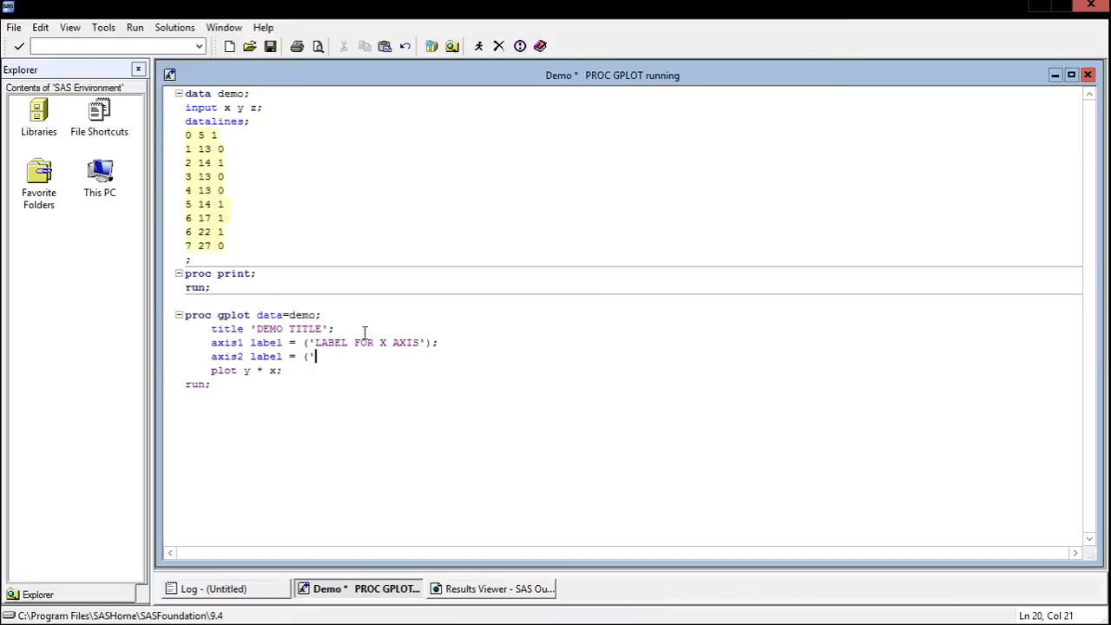
text(LABEL FOR Y AXIS)
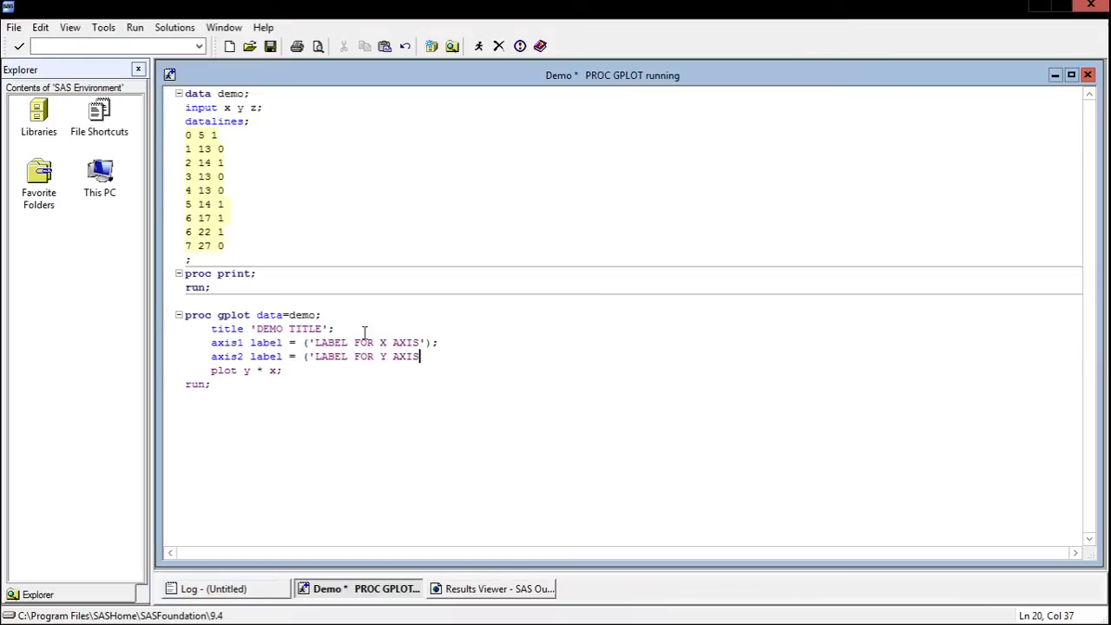
text(');)
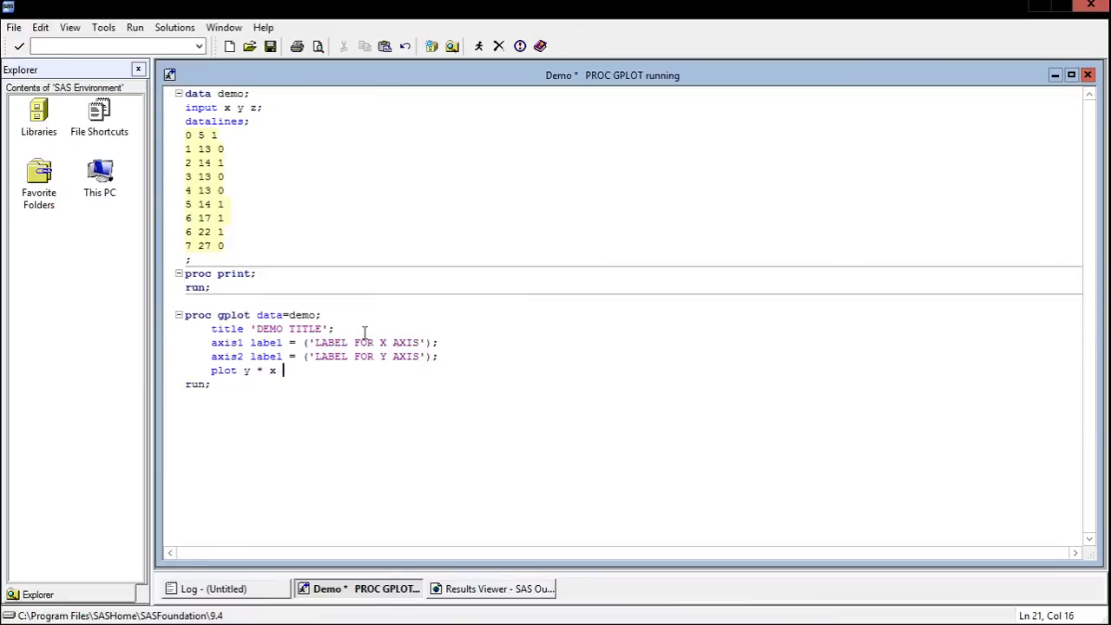
- Append / haxis=axis1 vaxis=axis2 to the plot statement
text(/)
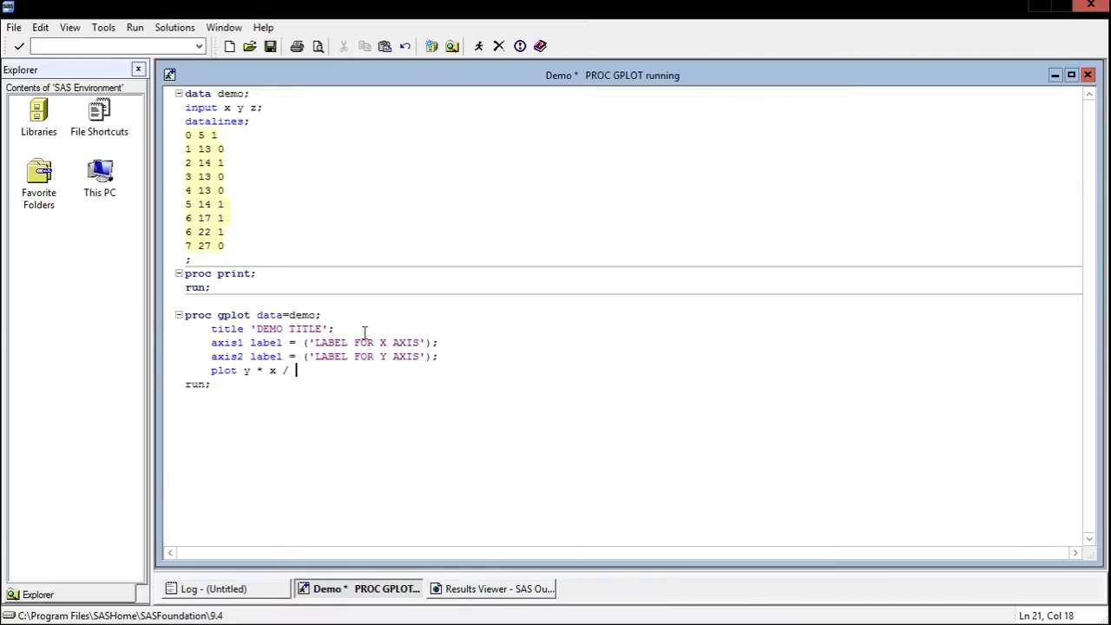
text(haz)
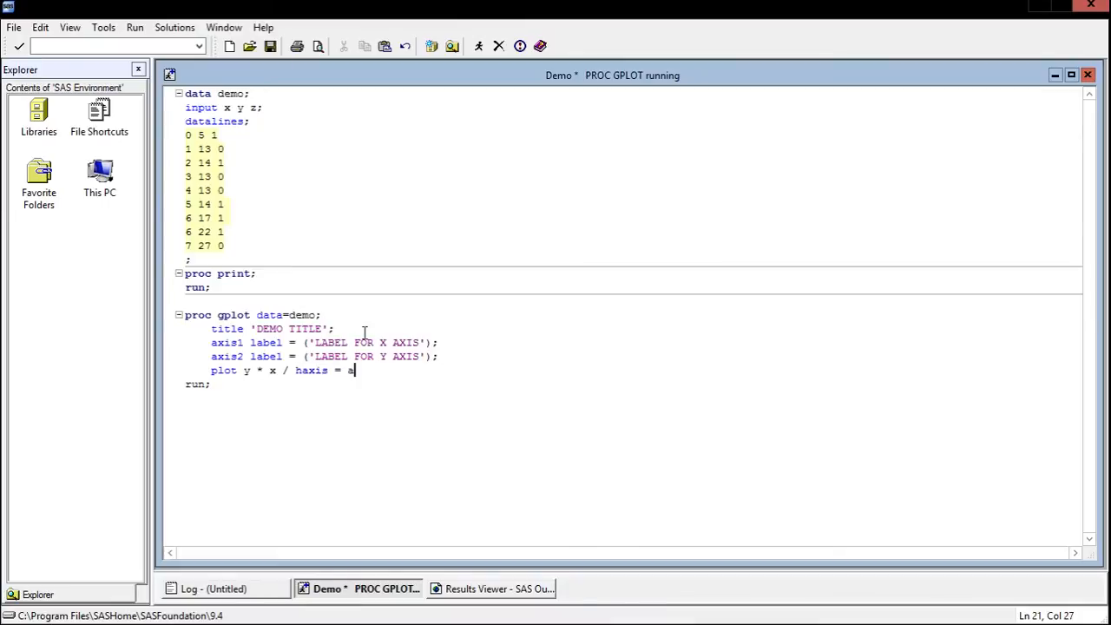
text(xis1 vaxis = a)
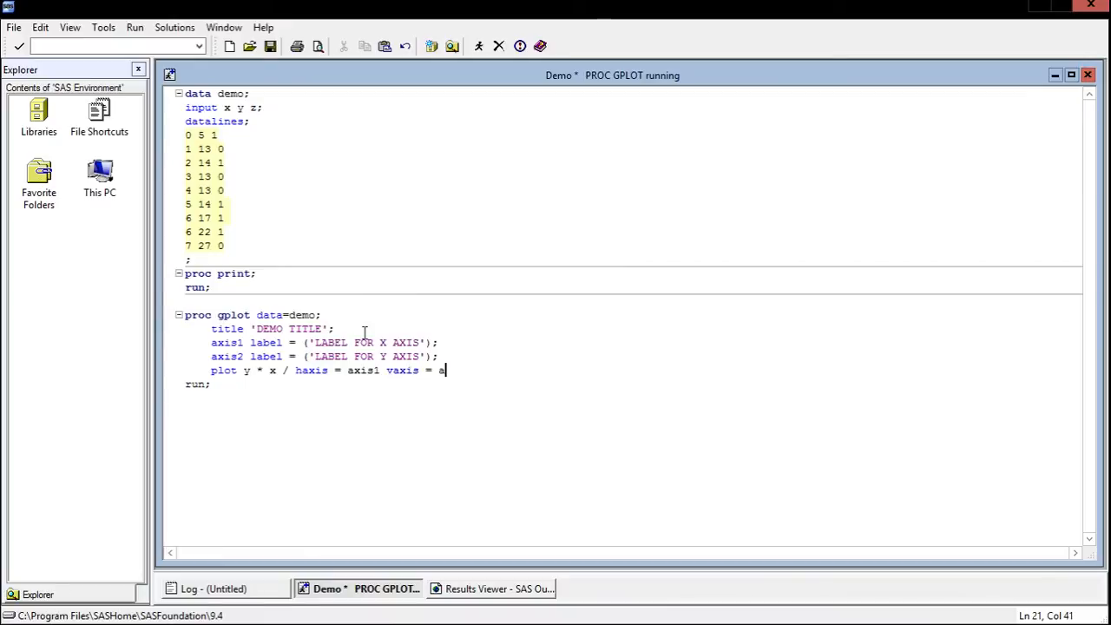
text(xis2;)
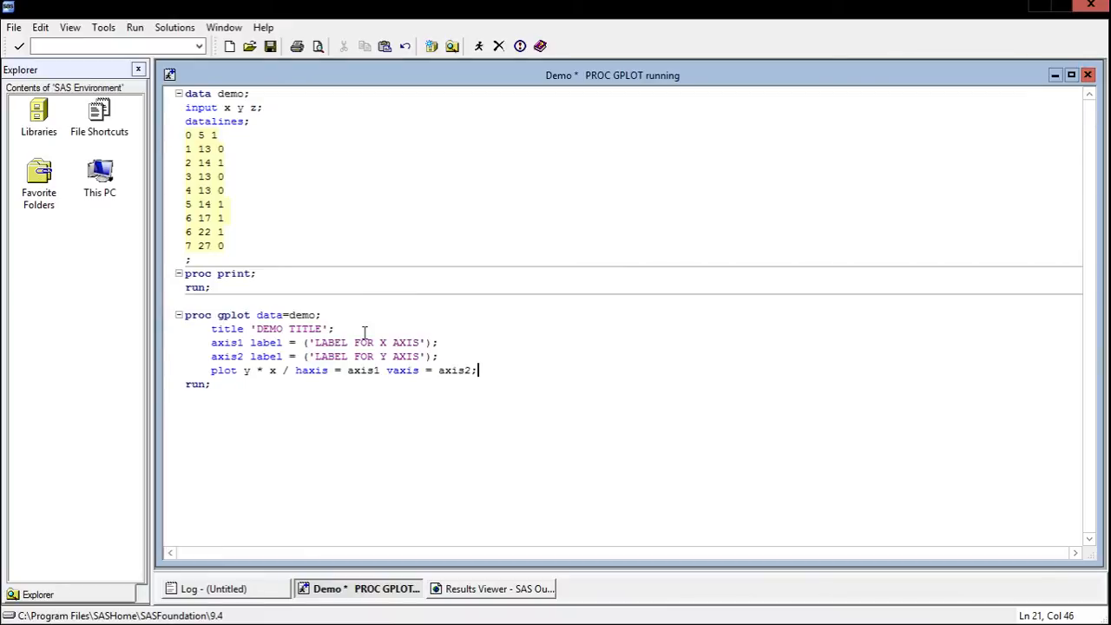
- Rerun the program, scroll to check both axis labels, then minimize the Results Viewer
click(490, 588)
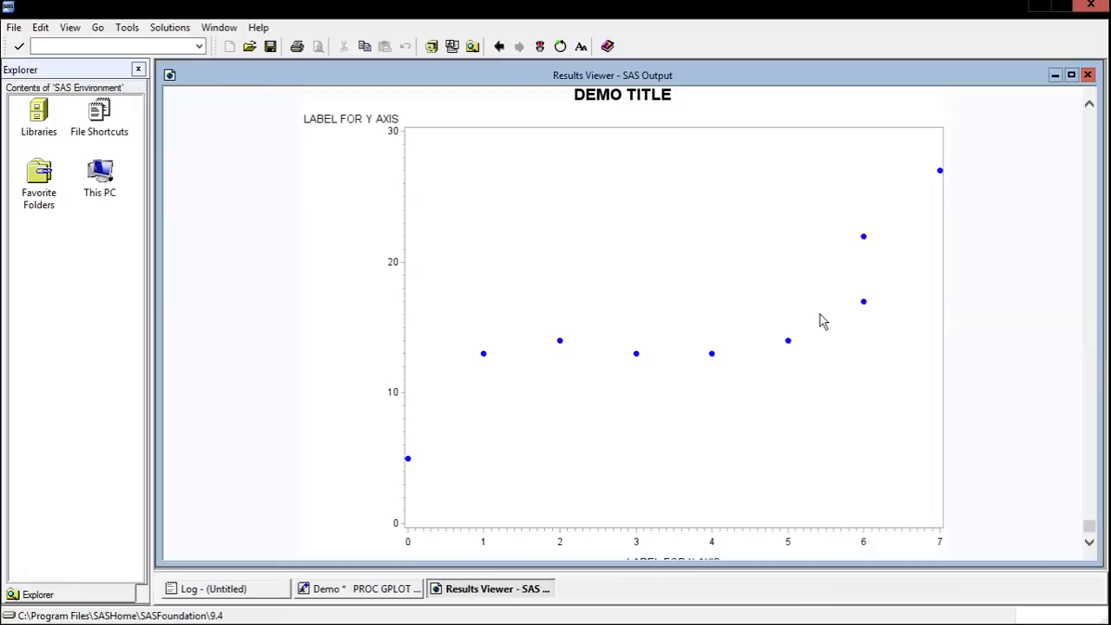
scroll(down, 3)
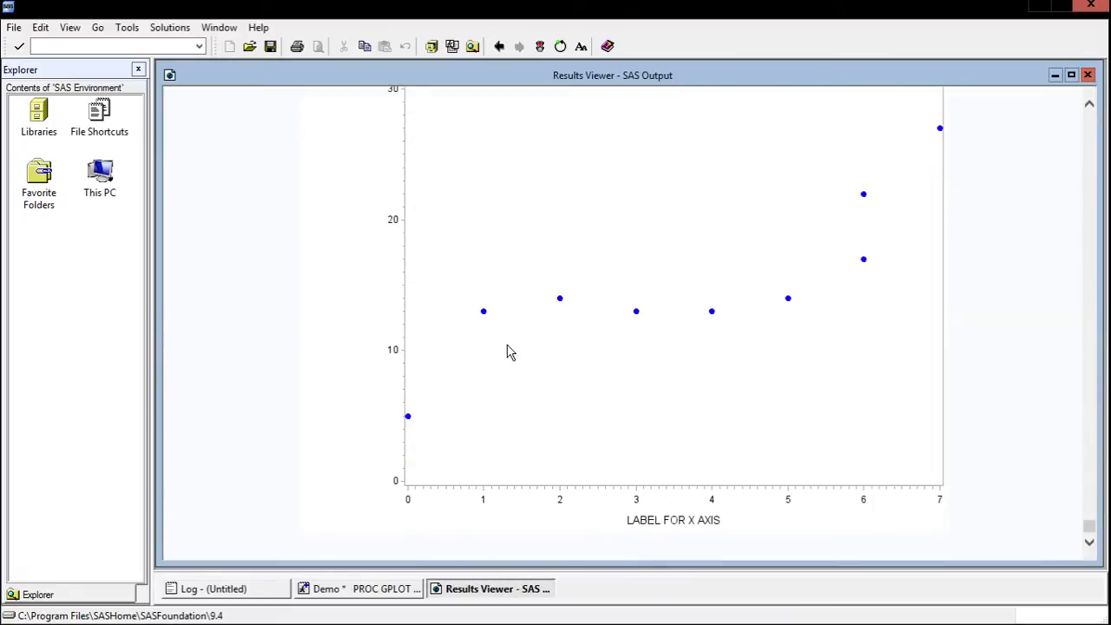
mouse_move(618, 525)
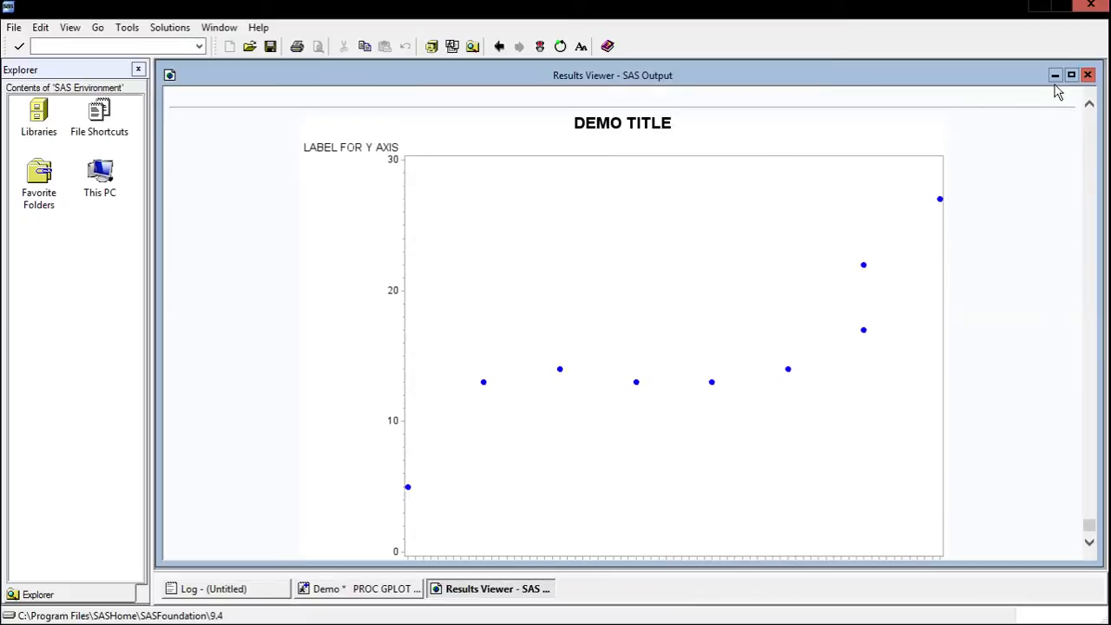
mouse_move(1055, 75)
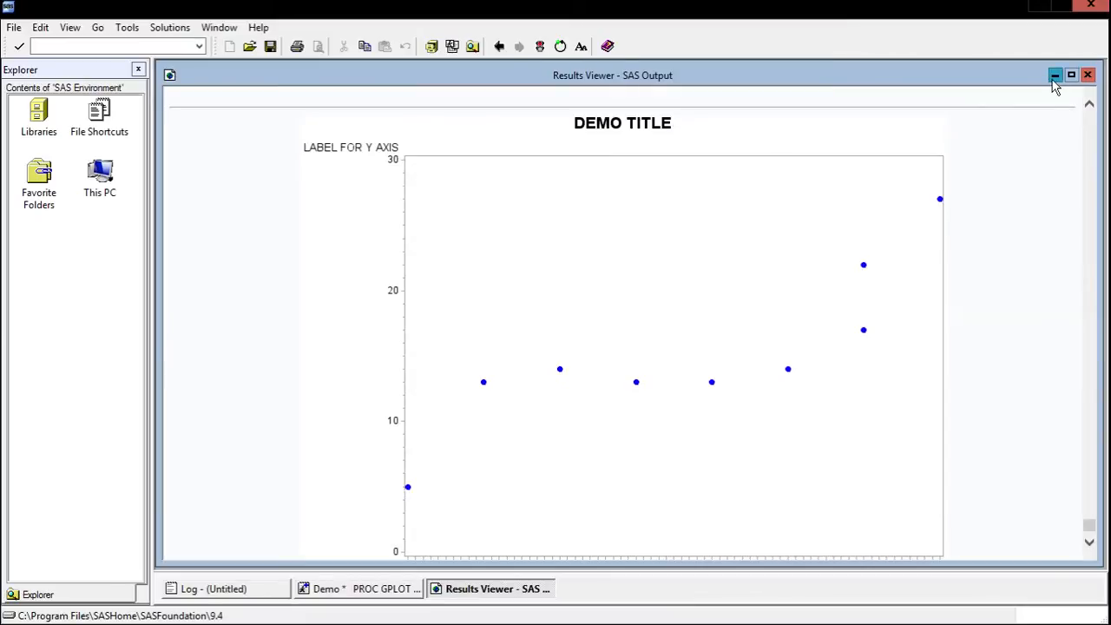
click(1055, 75)
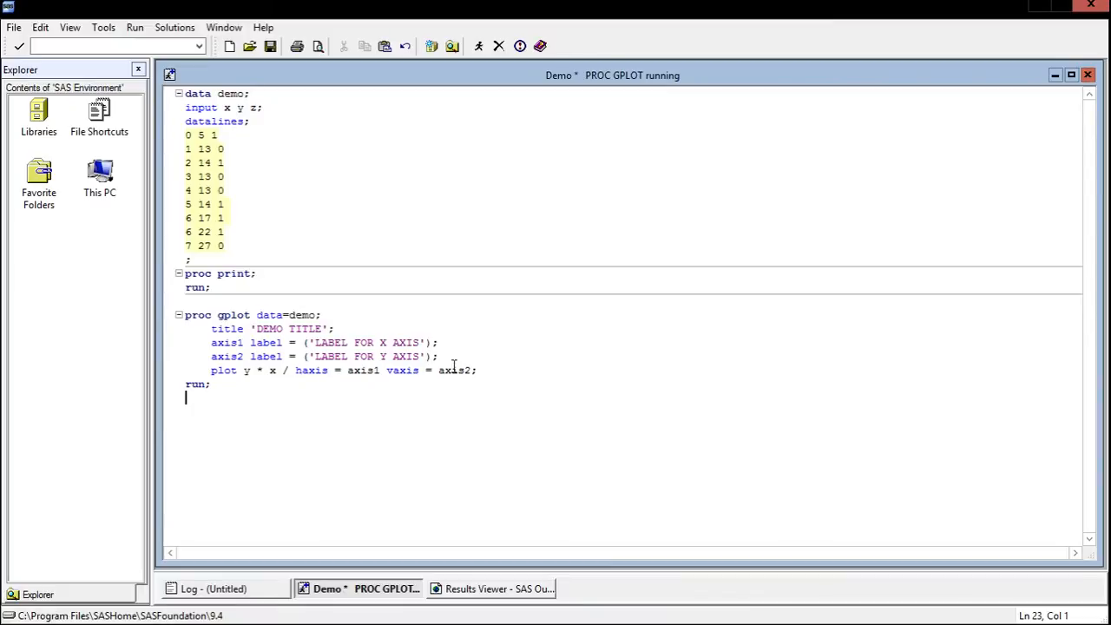
click(490, 588)
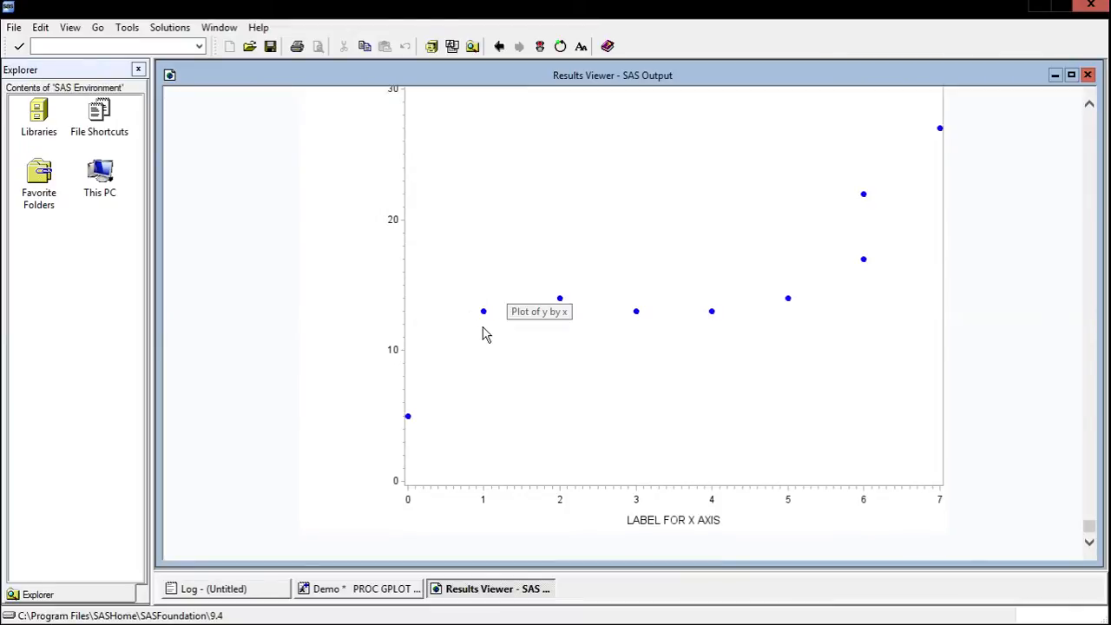
mouse_move(490, 328)
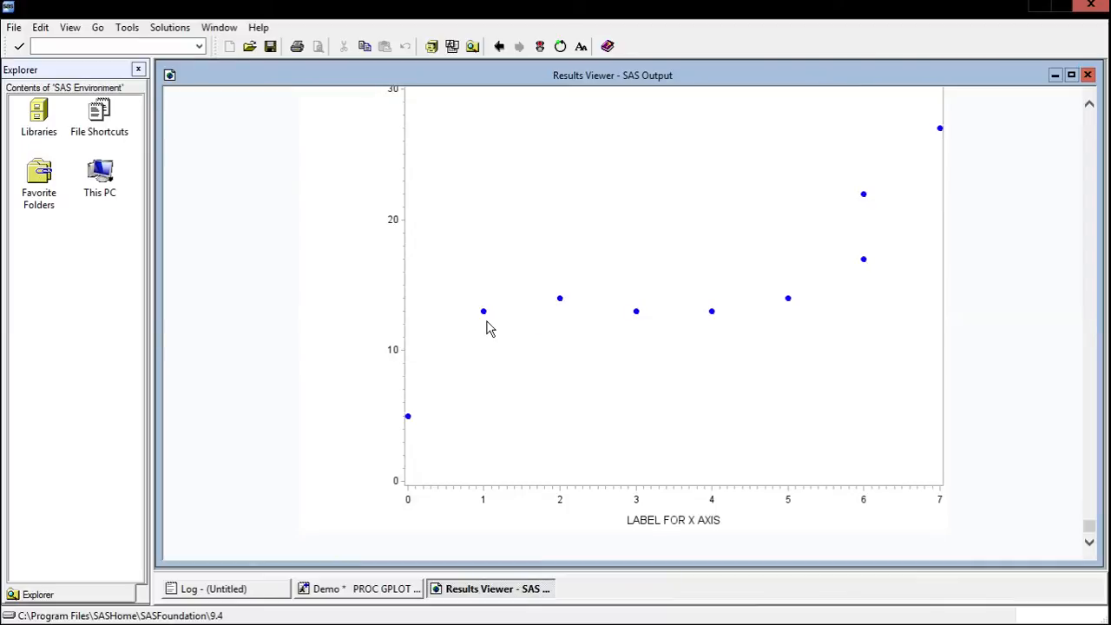
mouse_move(411, 440)
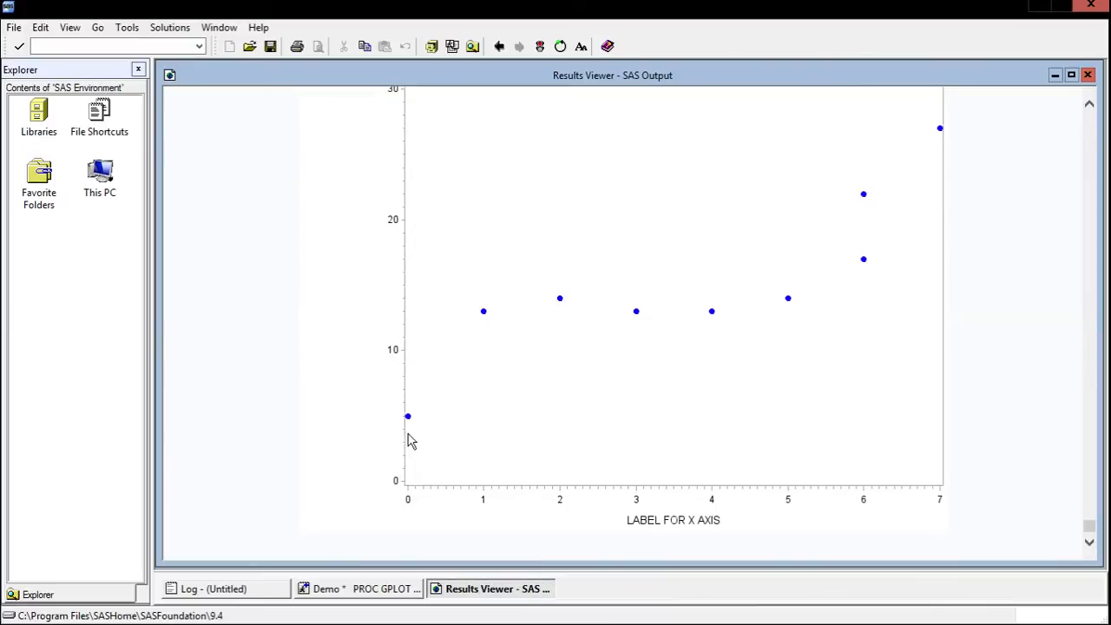
mouse_move(421, 413)
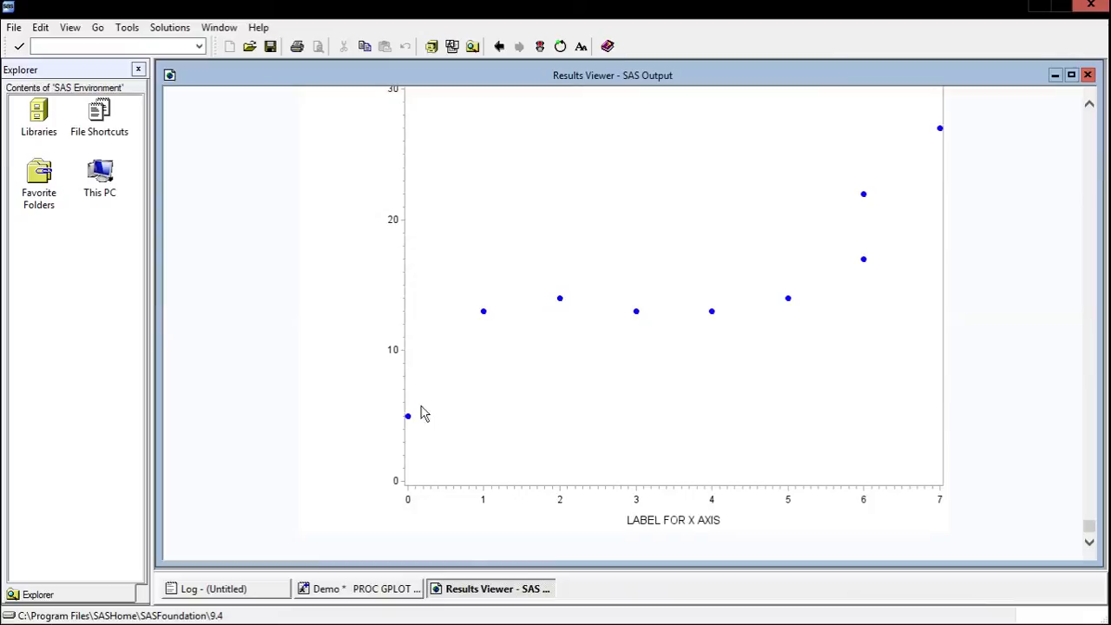
mouse_move(484, 316)
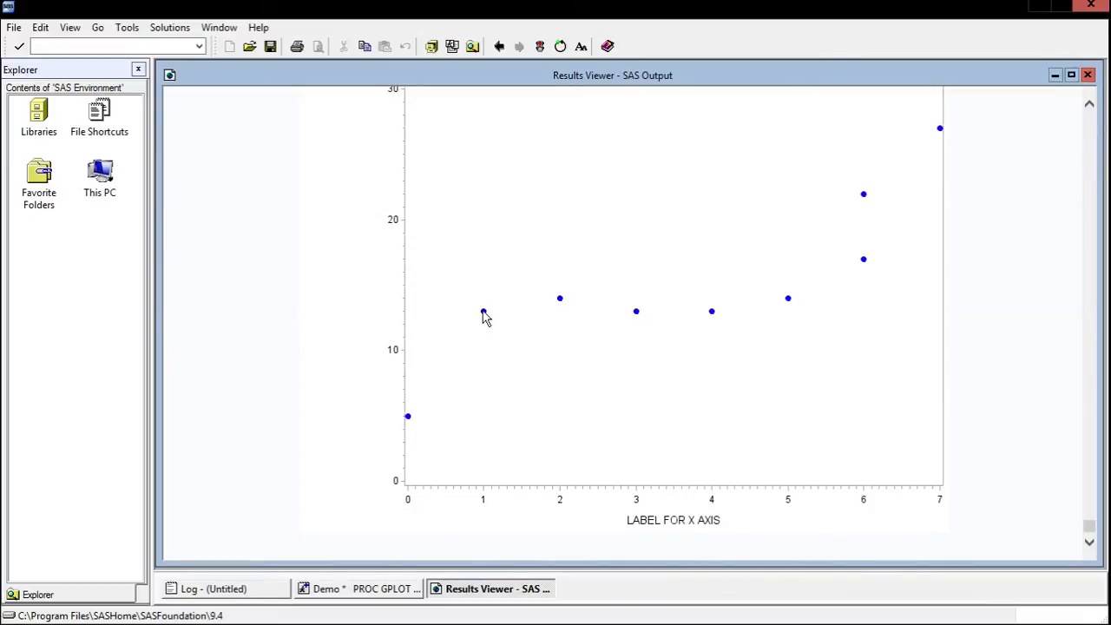
mouse_move(688, 369)
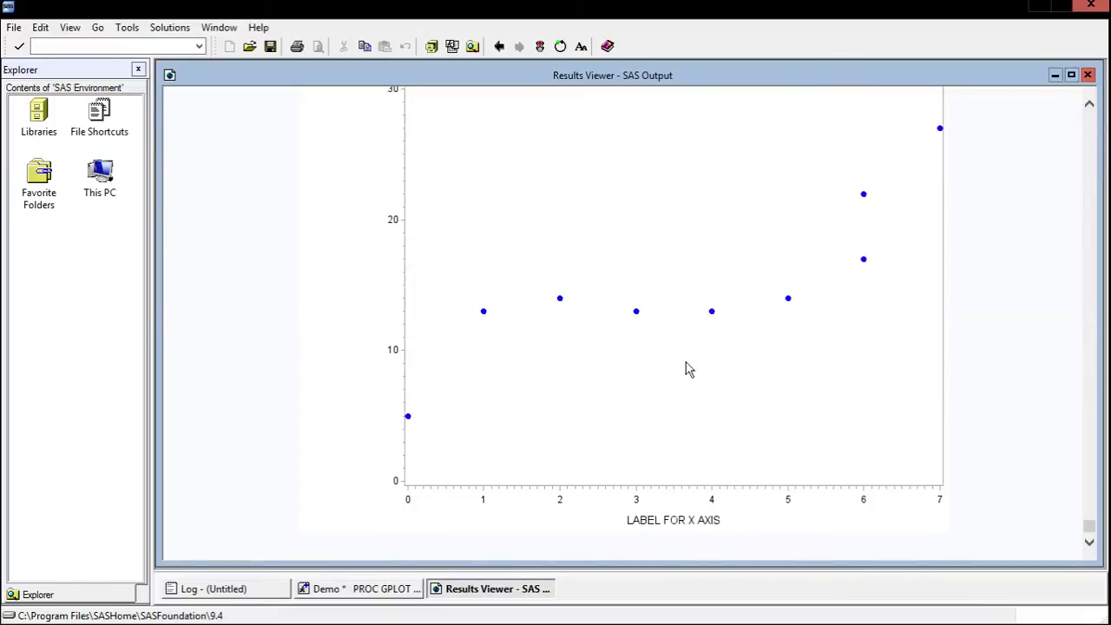
mouse_move(757, 363)
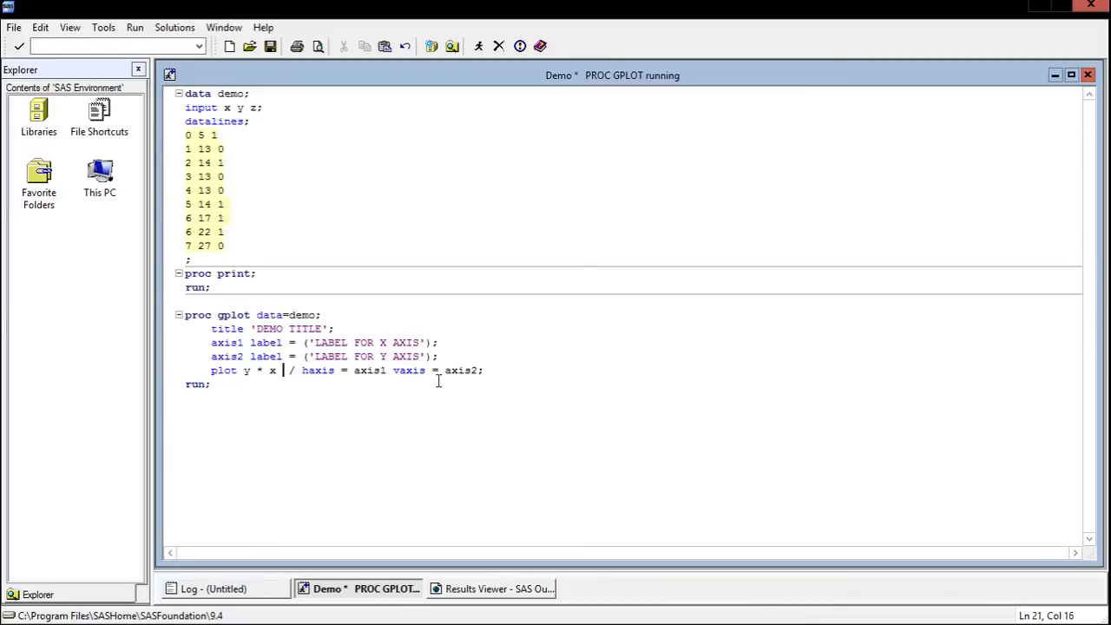
- Change the plot statement to plot y * x = z and view the grouped scatter
text(= z)
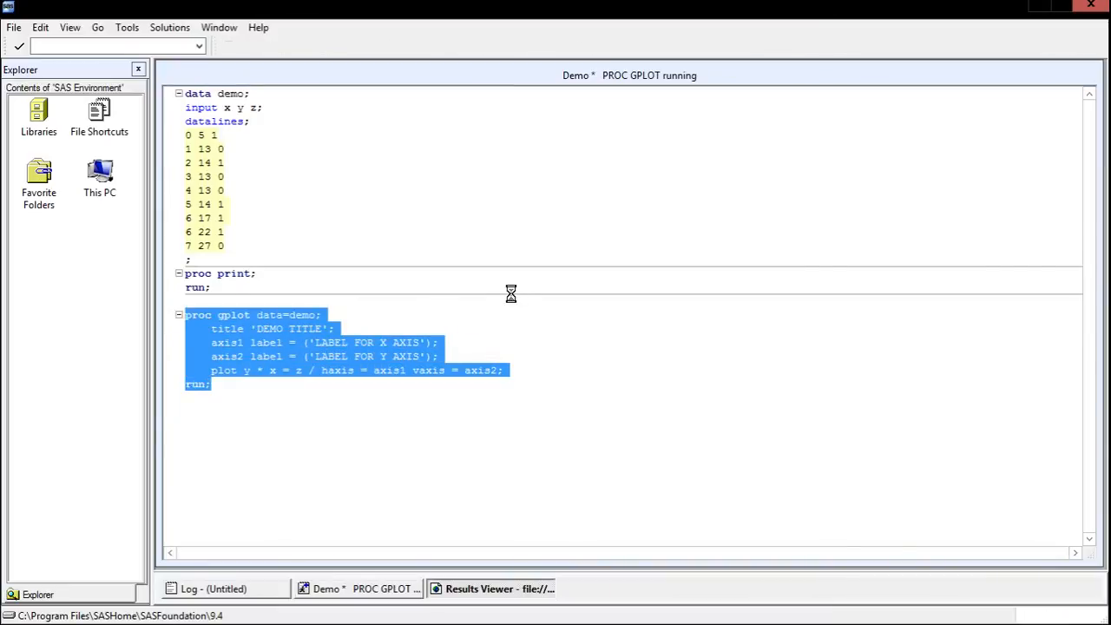
click(490, 588)
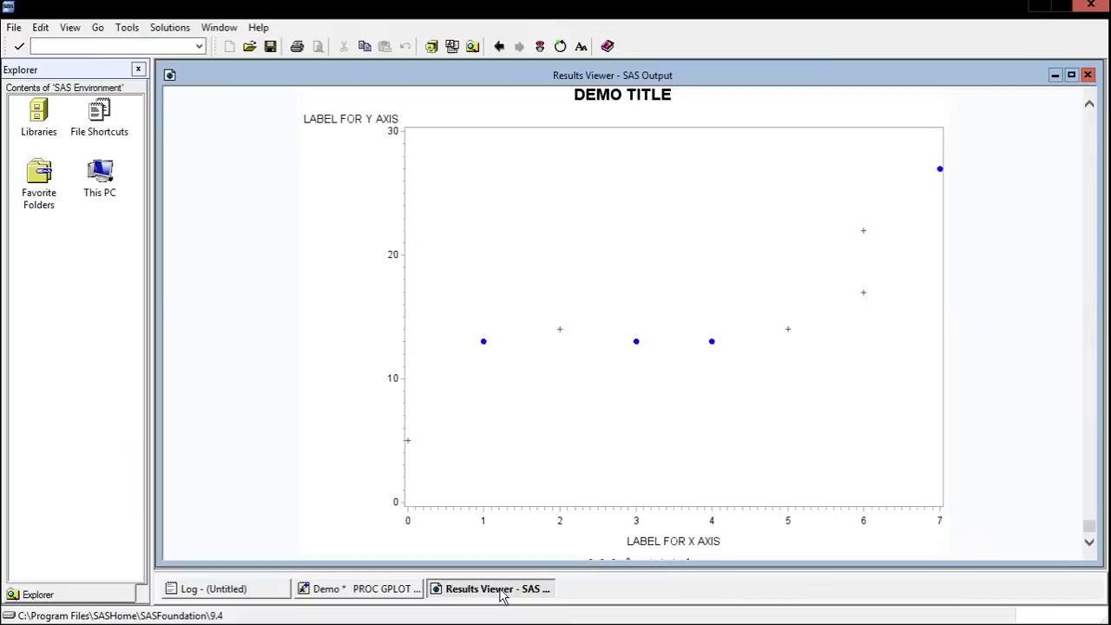
mouse_move(466, 401)
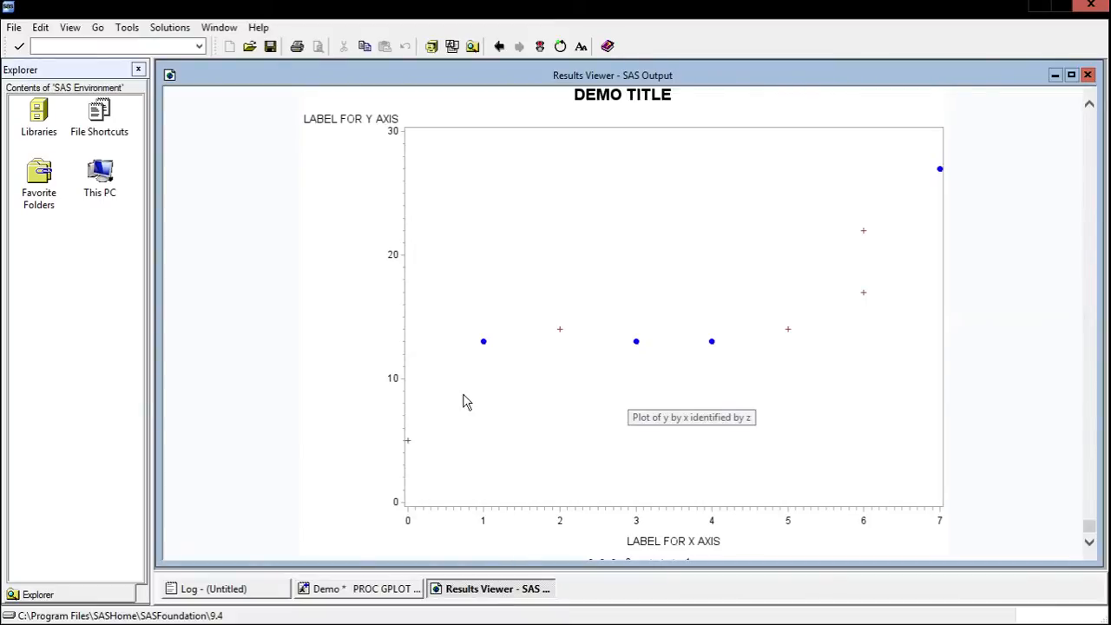
- Scroll the Results Viewer to inspect the z legend of dot and plus markers
scroll(down, 3)
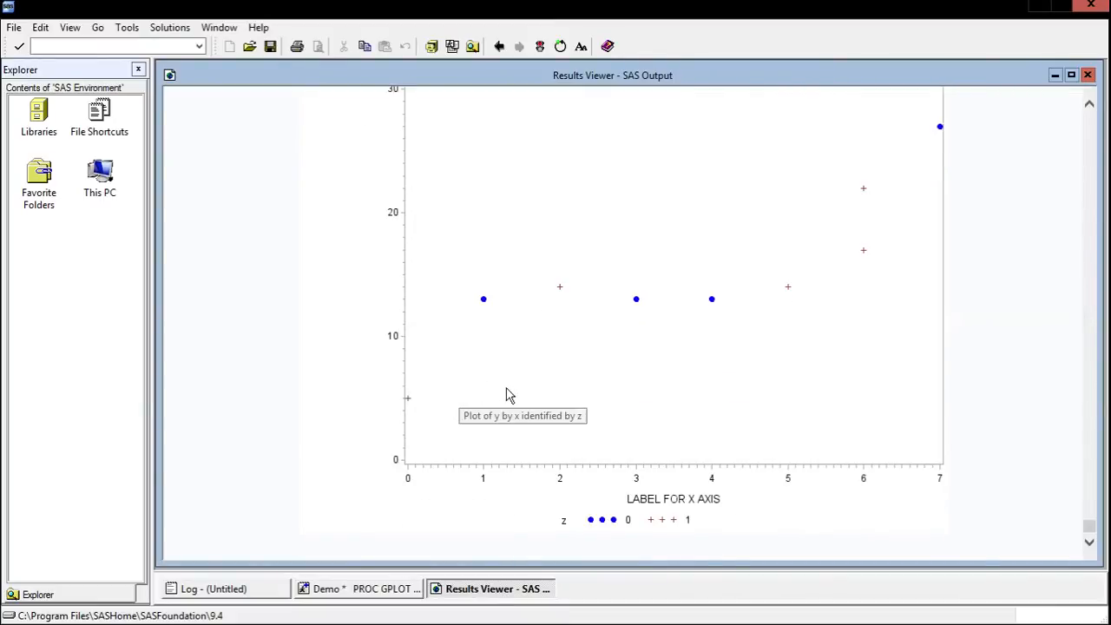
mouse_move(476, 300)
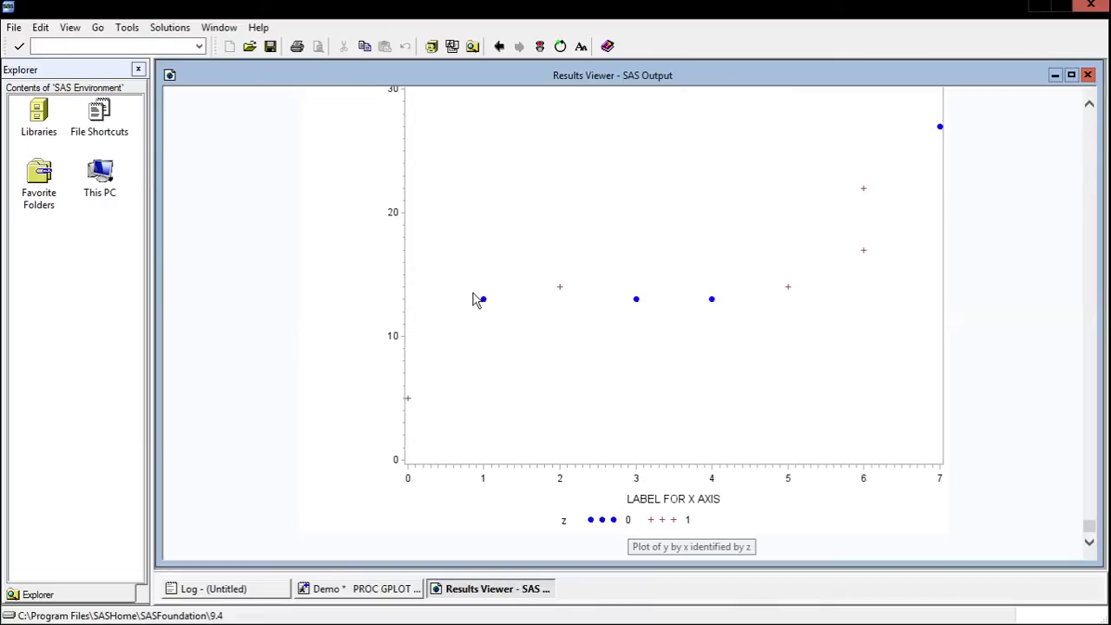
mouse_move(693, 525)
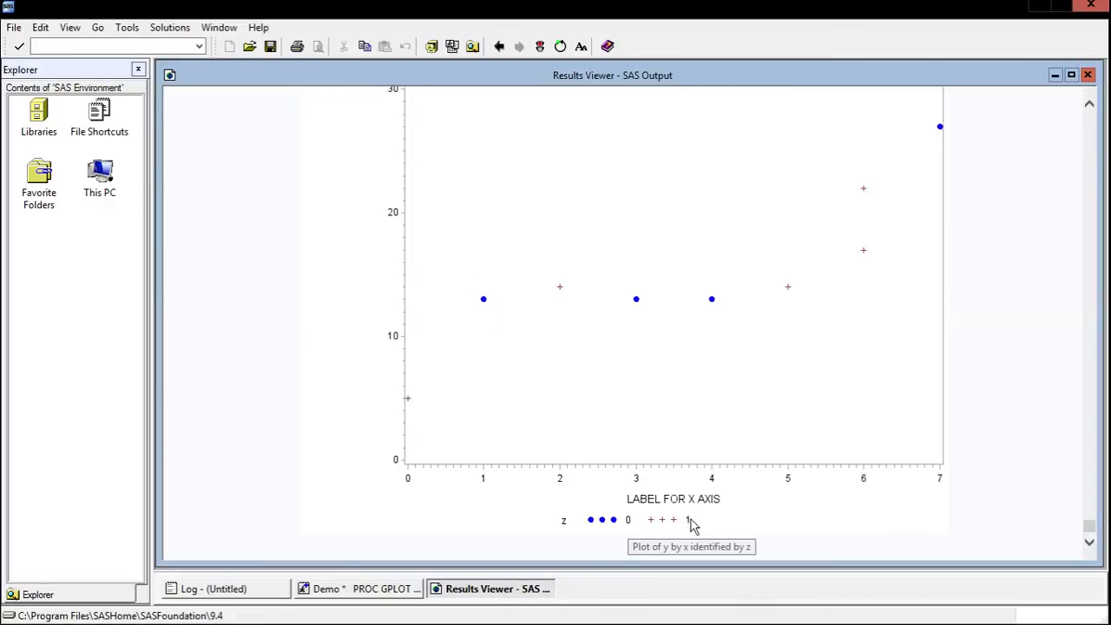
mouse_move(446, 404)
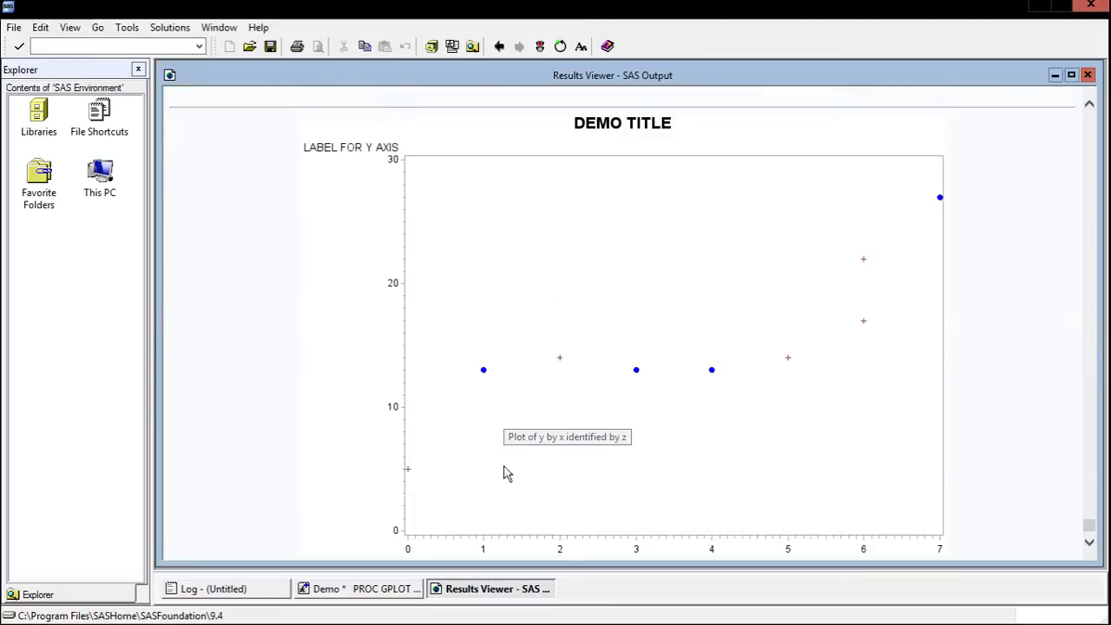
mouse_move(512, 376)
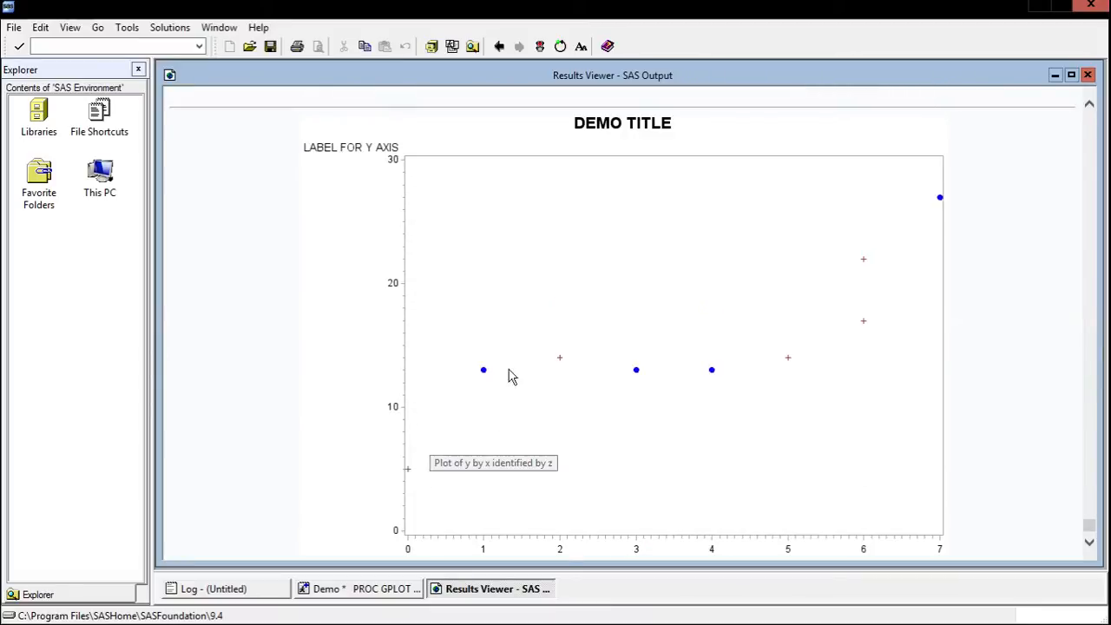
mouse_move(995, 359)
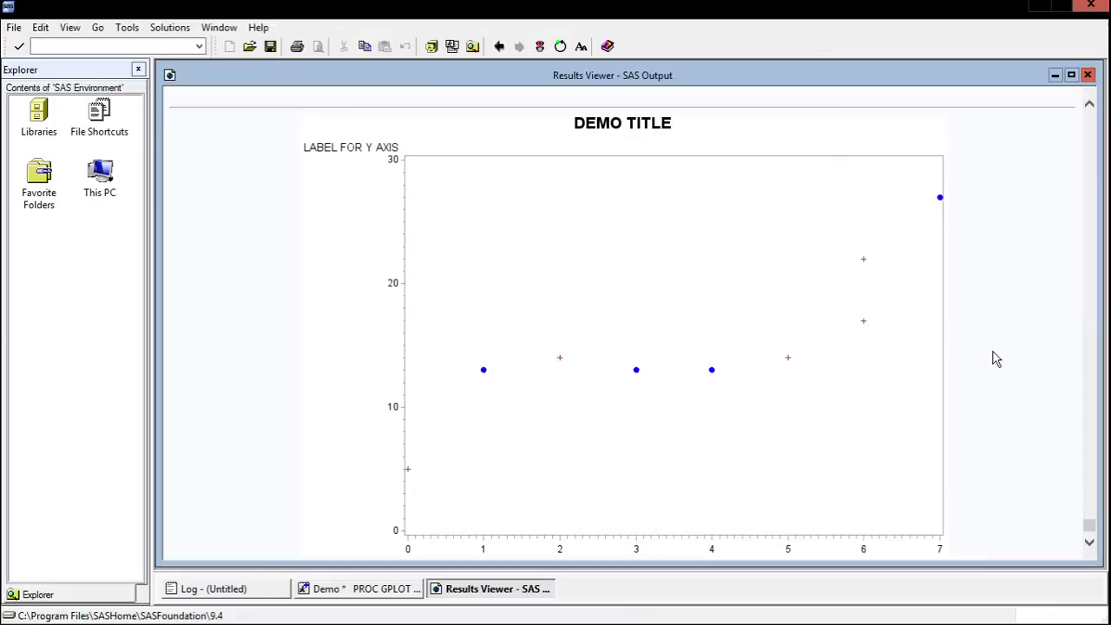
mouse_move(415, 563)
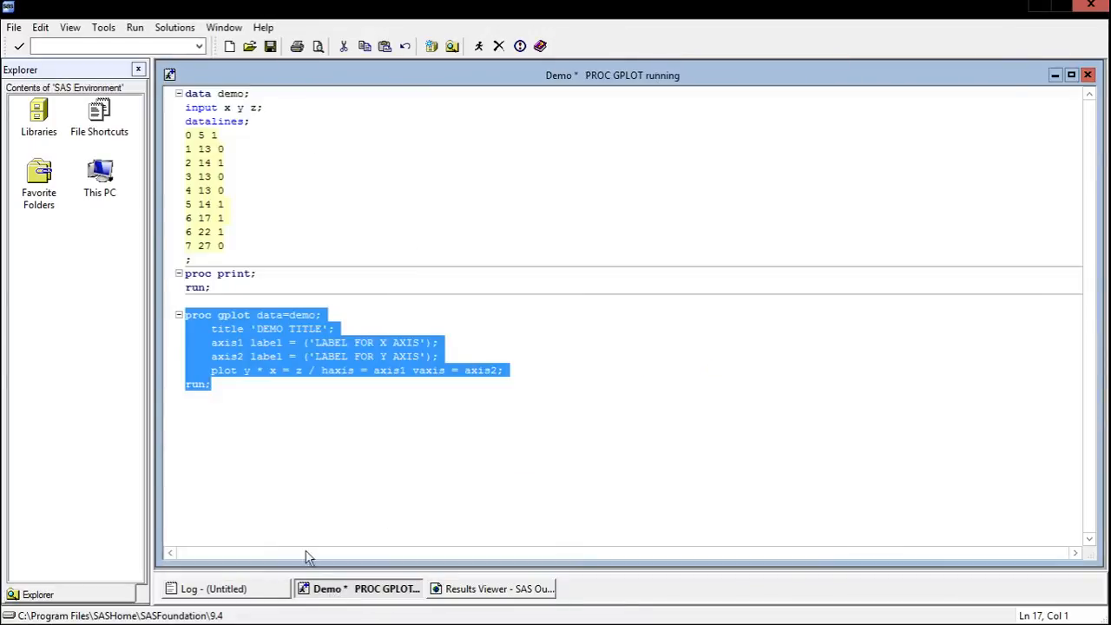
- Below the GPLOT code, write proc gchart data=demo; vbar y; run;
click(325, 408)
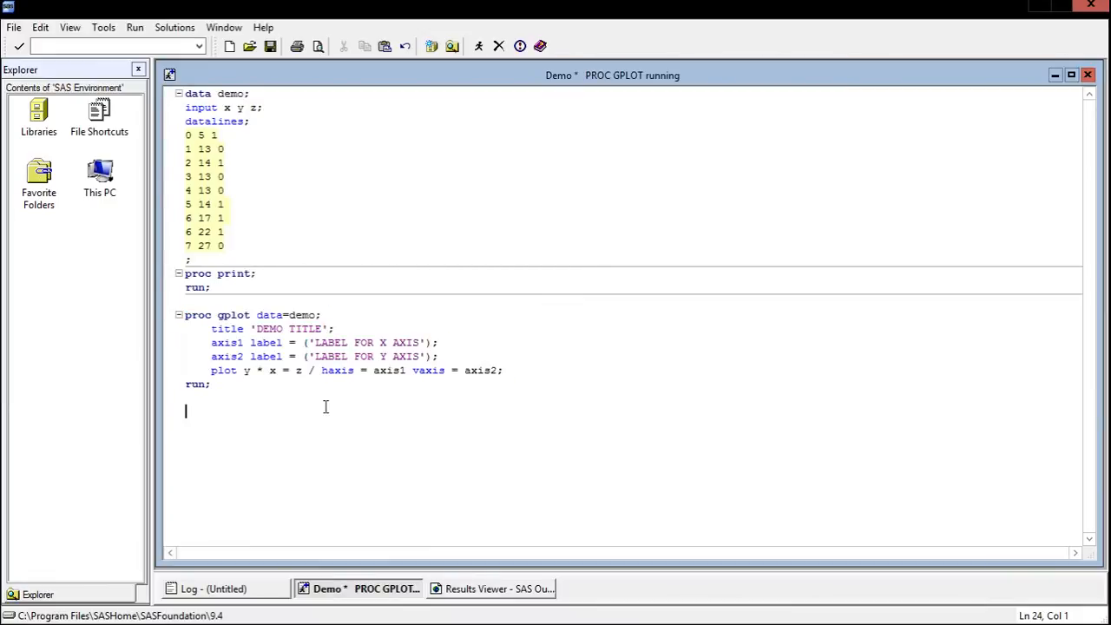
text(proc)
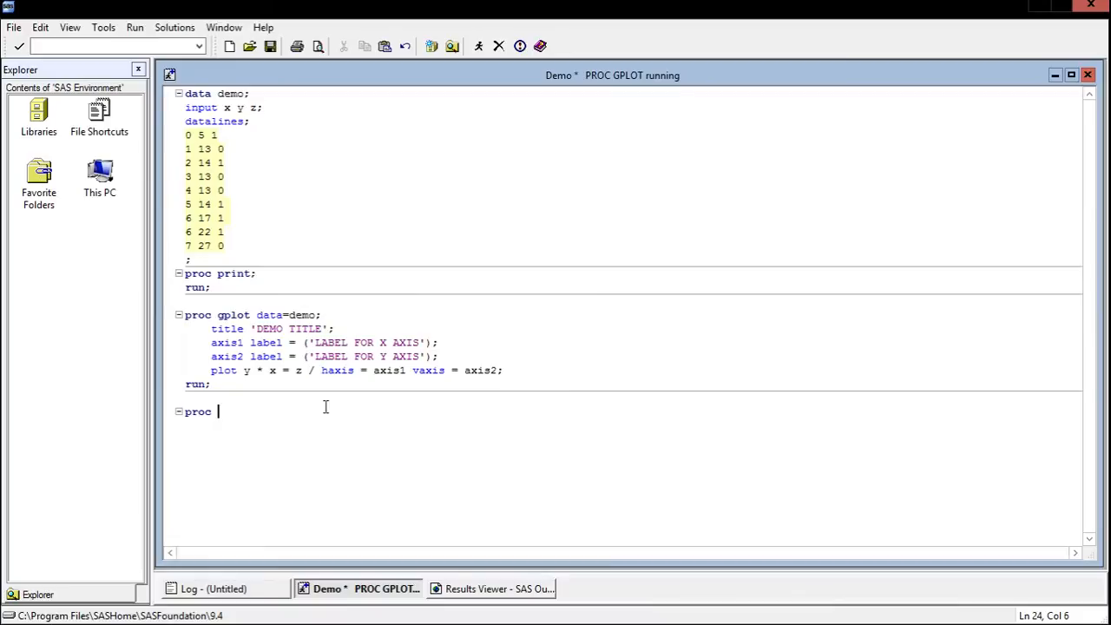
text(g)
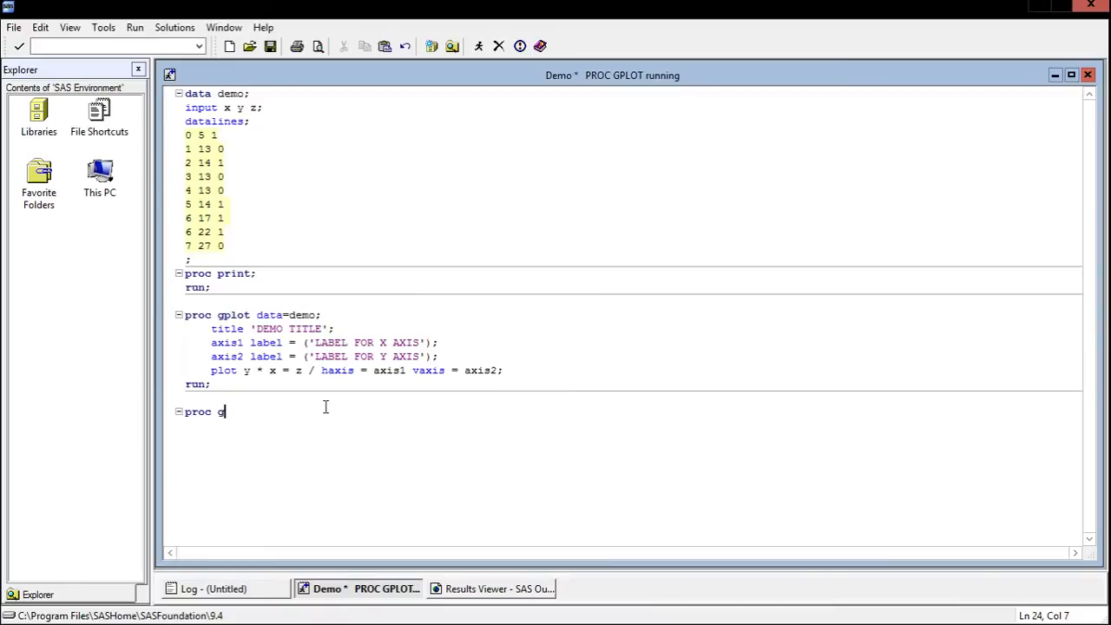
text(chart)
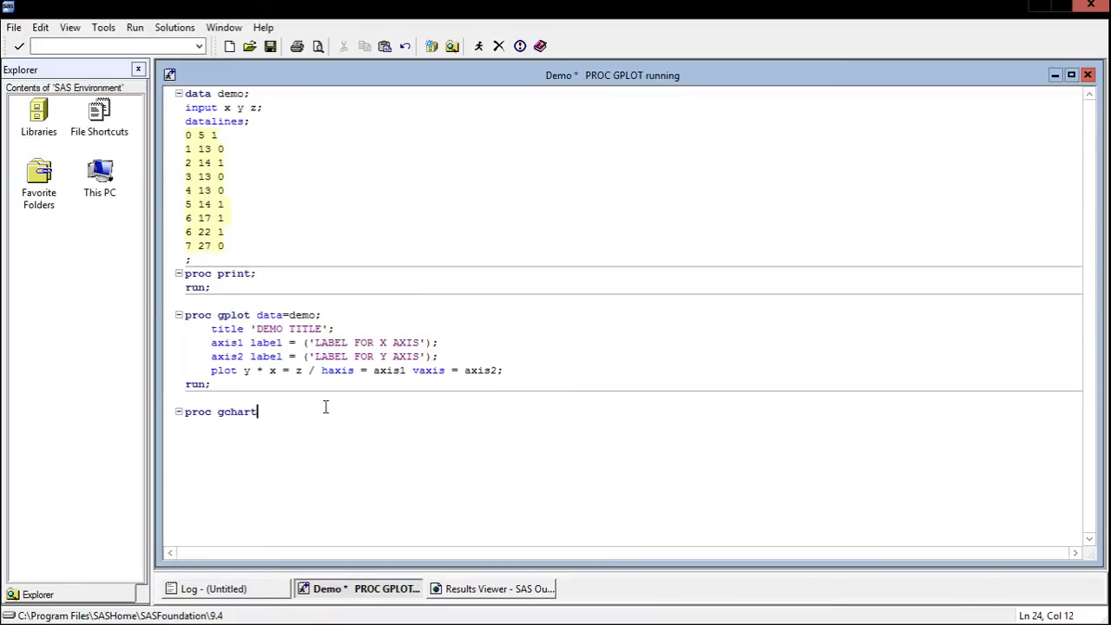
text(data=demo;)
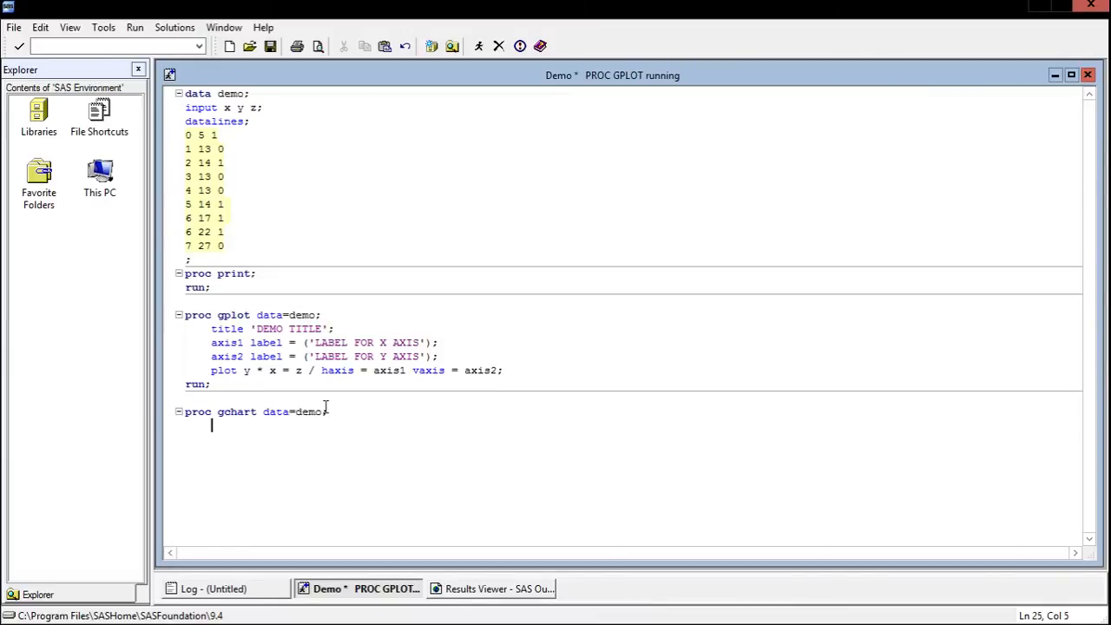
text(vbar)
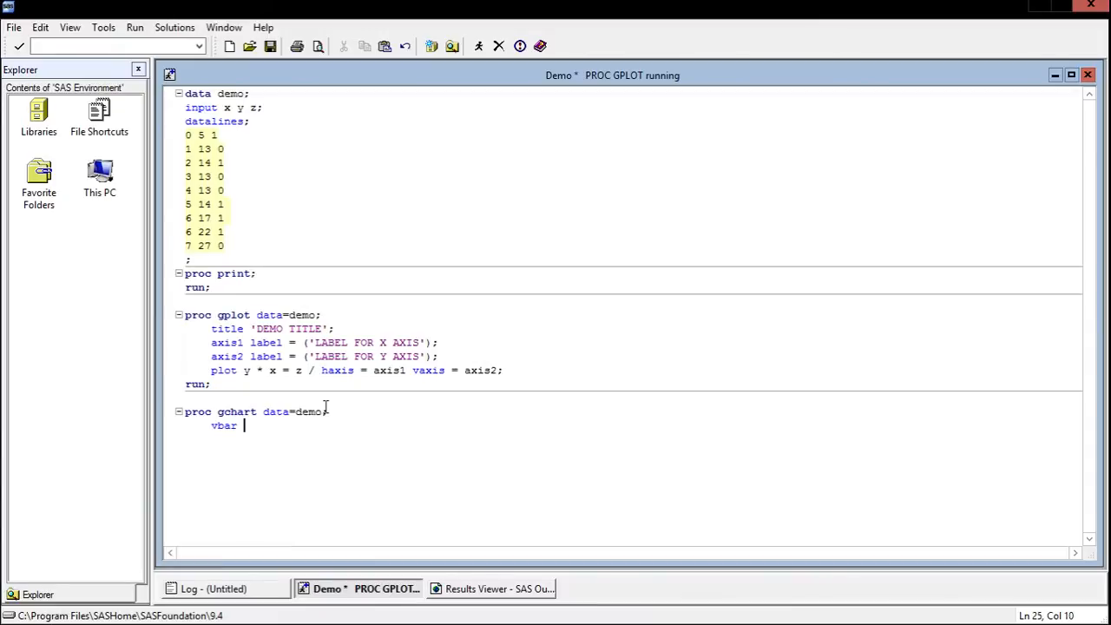
text(y;)
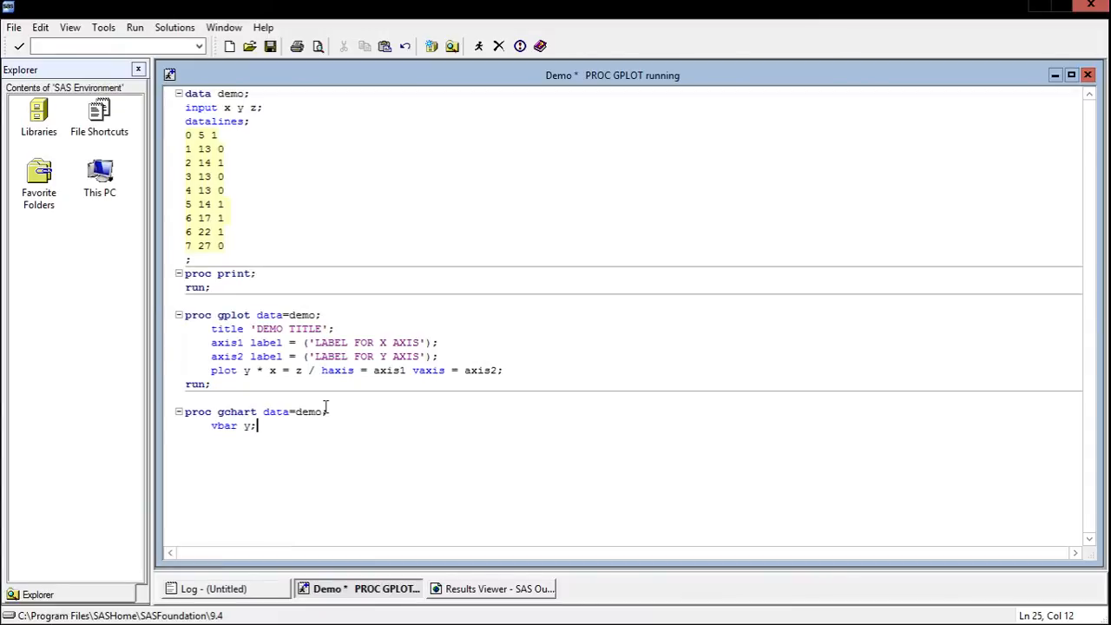
text(run;)
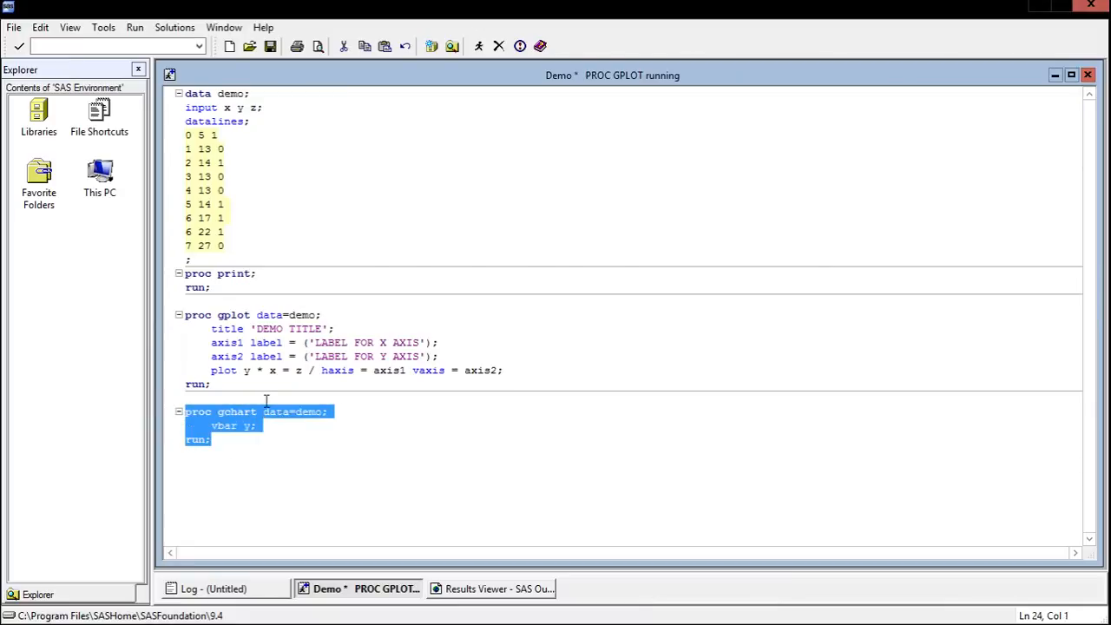
- Run the GCHART step, view the y frequency bar chart, then minimize the Results Viewer
click(491, 588)
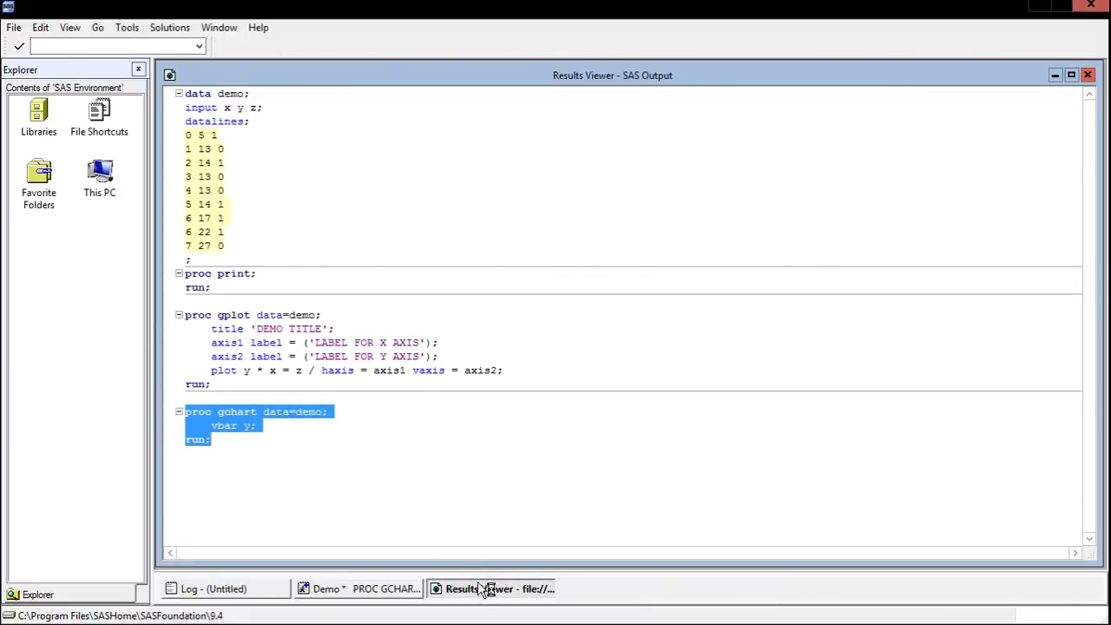
click(490, 588)
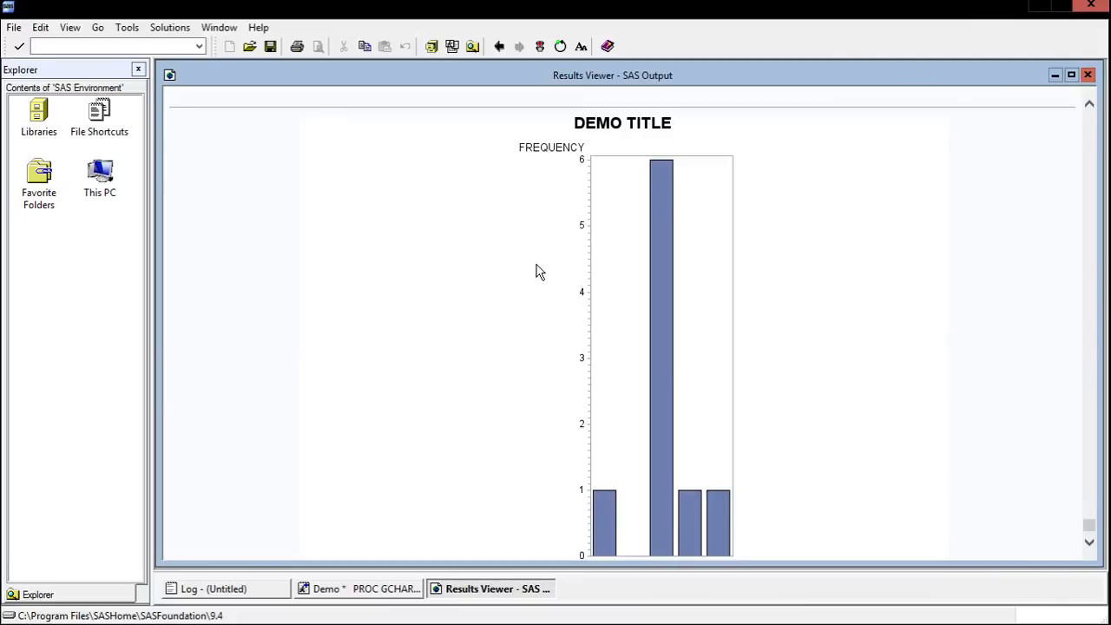
mouse_move(585, 240)
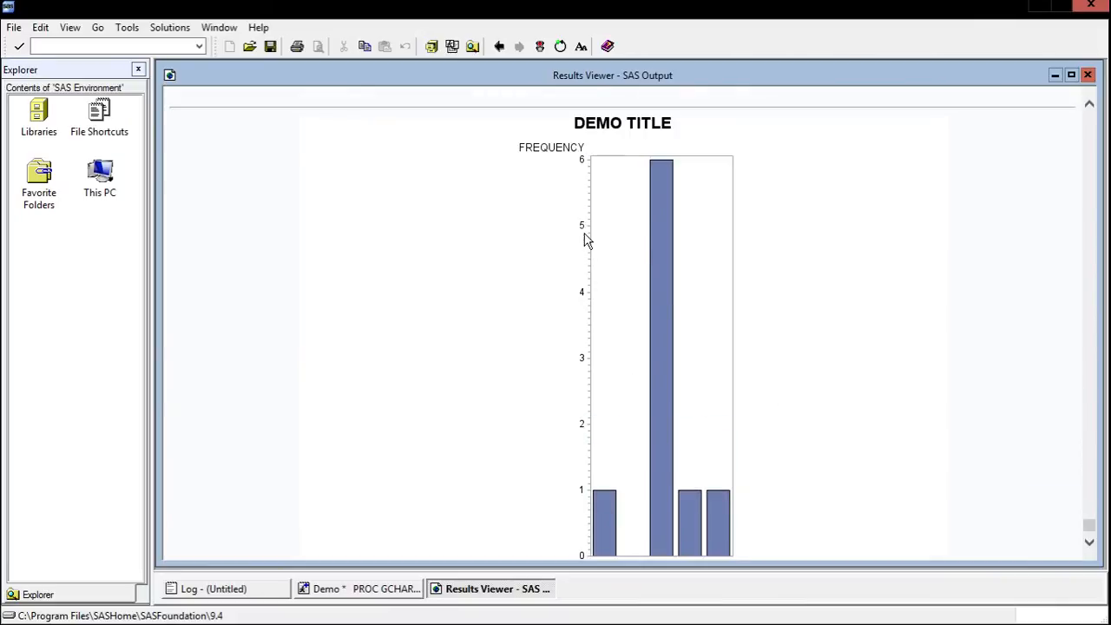
mouse_move(564, 143)
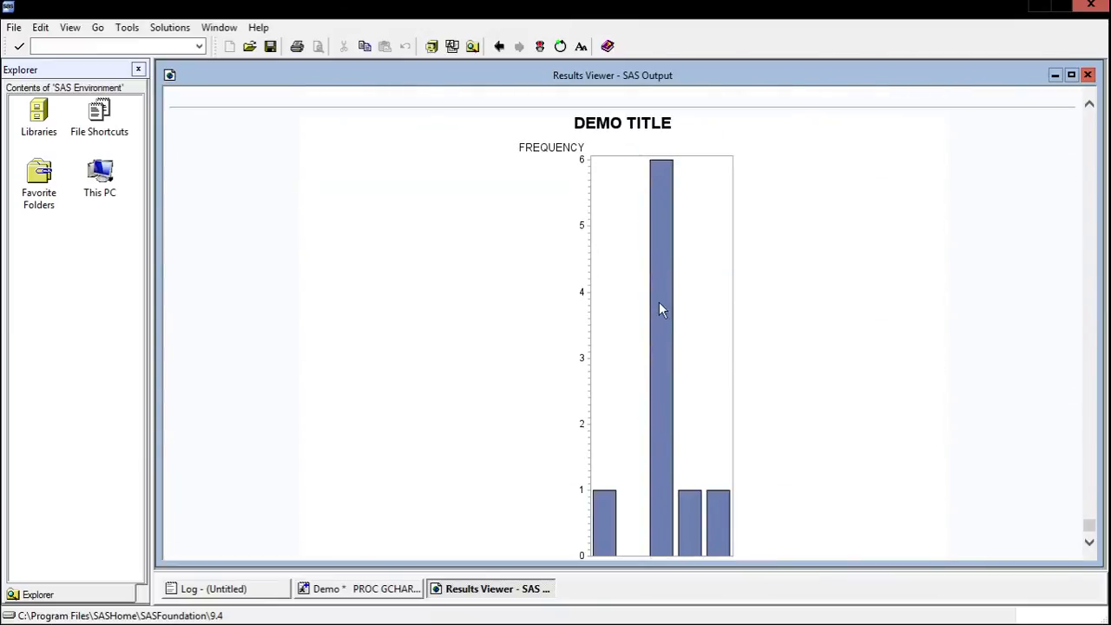
scroll(down, 3)
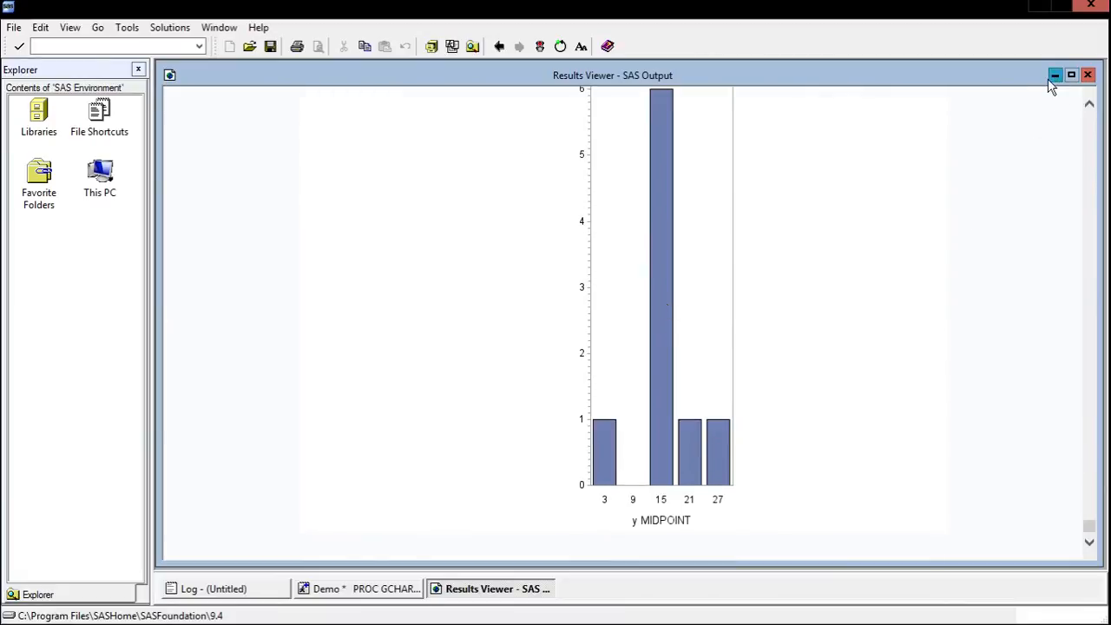
click(1055, 75)
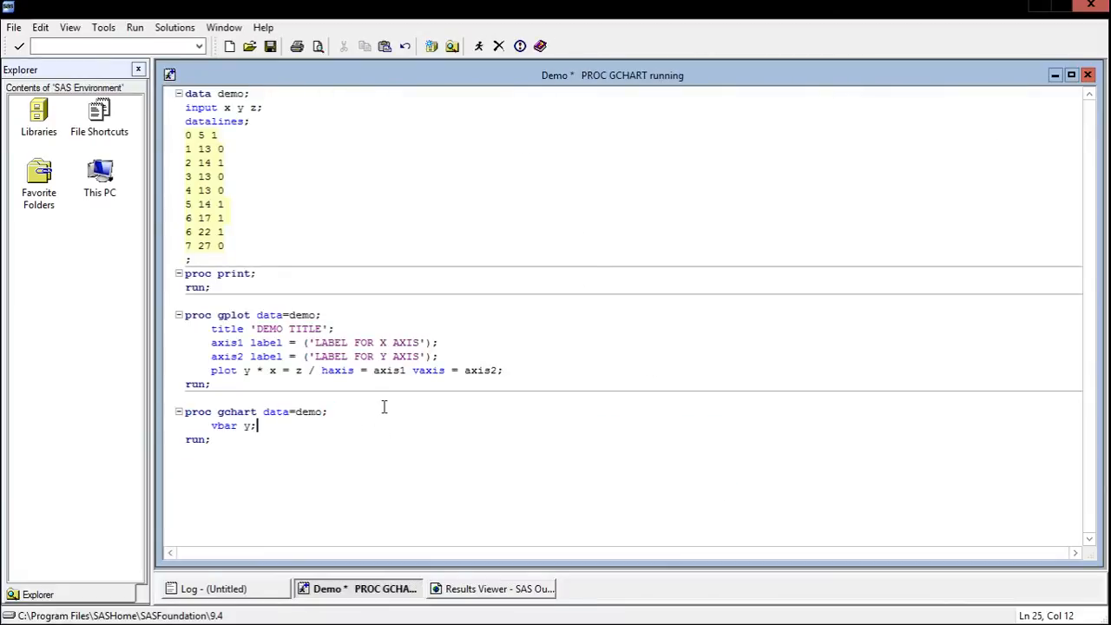